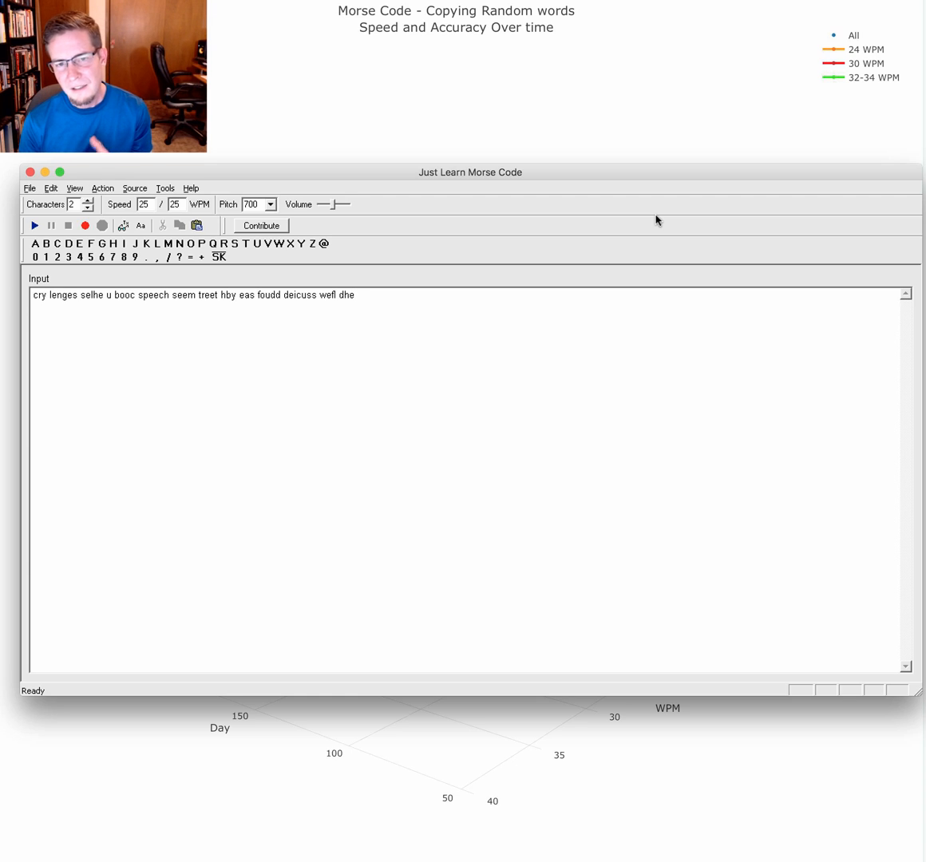
mouse_move(191, 208)
type("10")
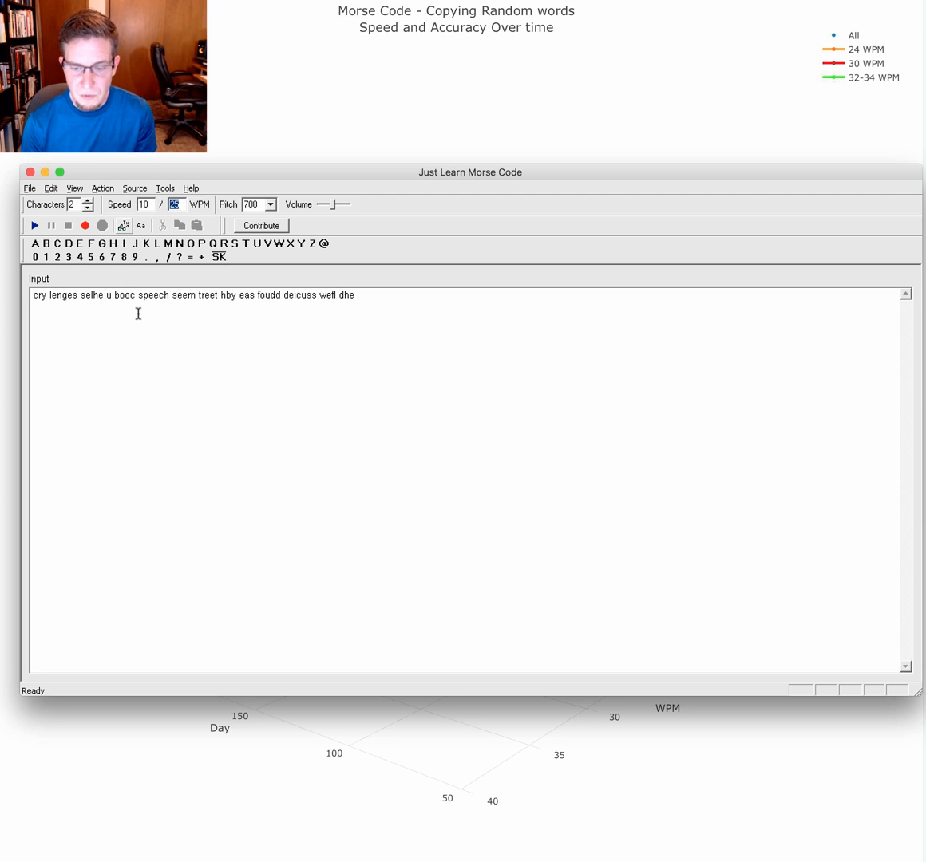
Step: Enter 30 in the Speed field, start sending Morse code, then stop the session early
type("30")
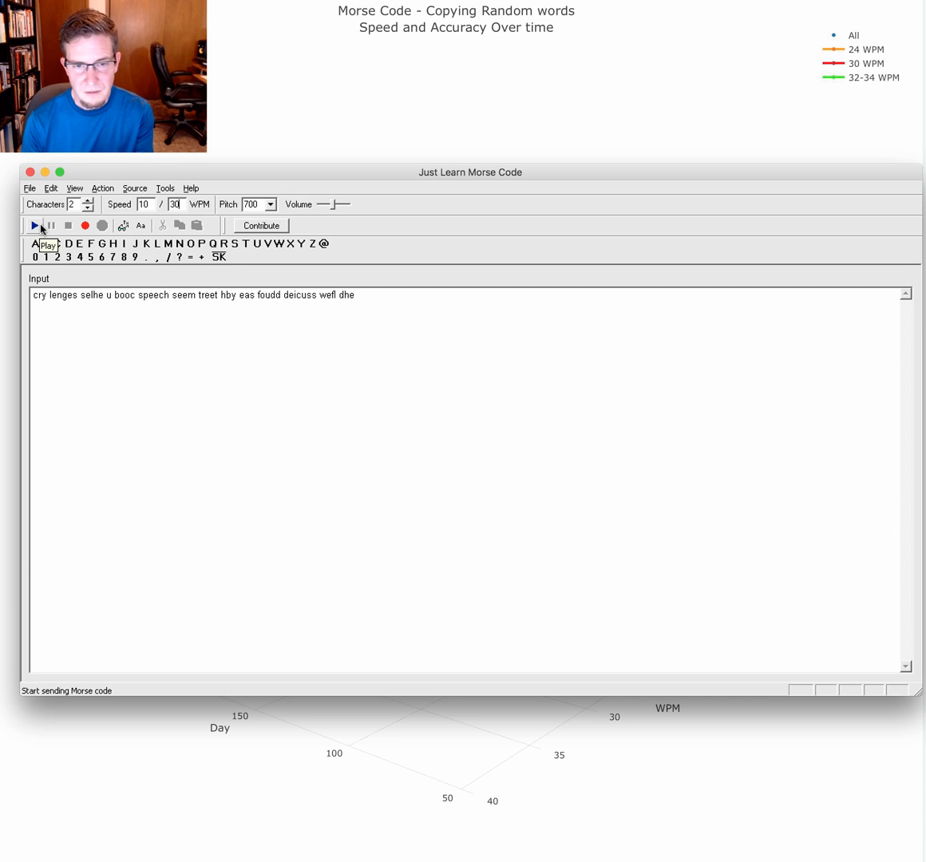
left_click(35, 225)
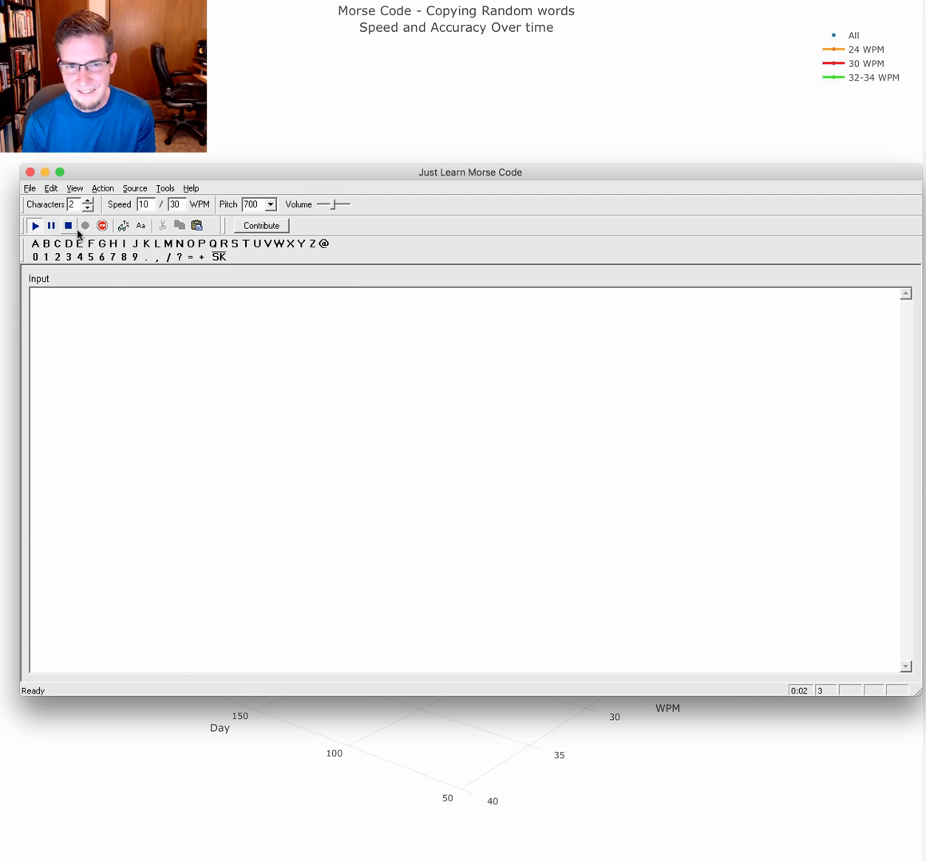
left_click(67, 225)
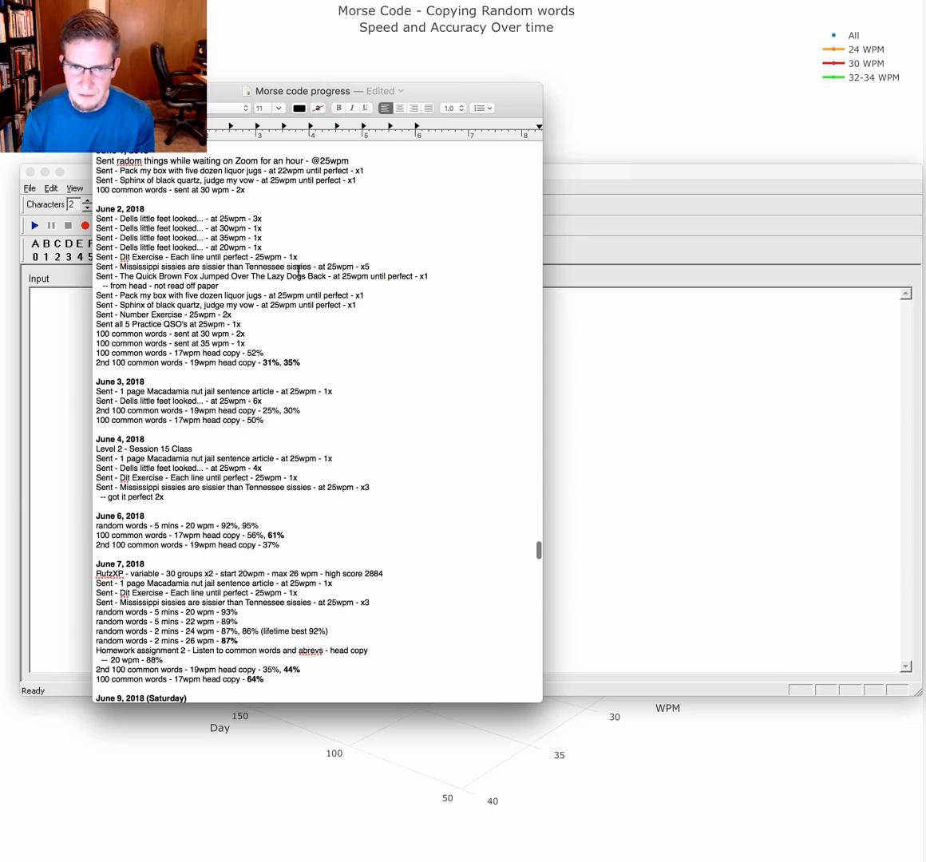
Step: Scroll down the 'Morse code progress' log to September 2018 and select a line of notes
scroll("down", 3)
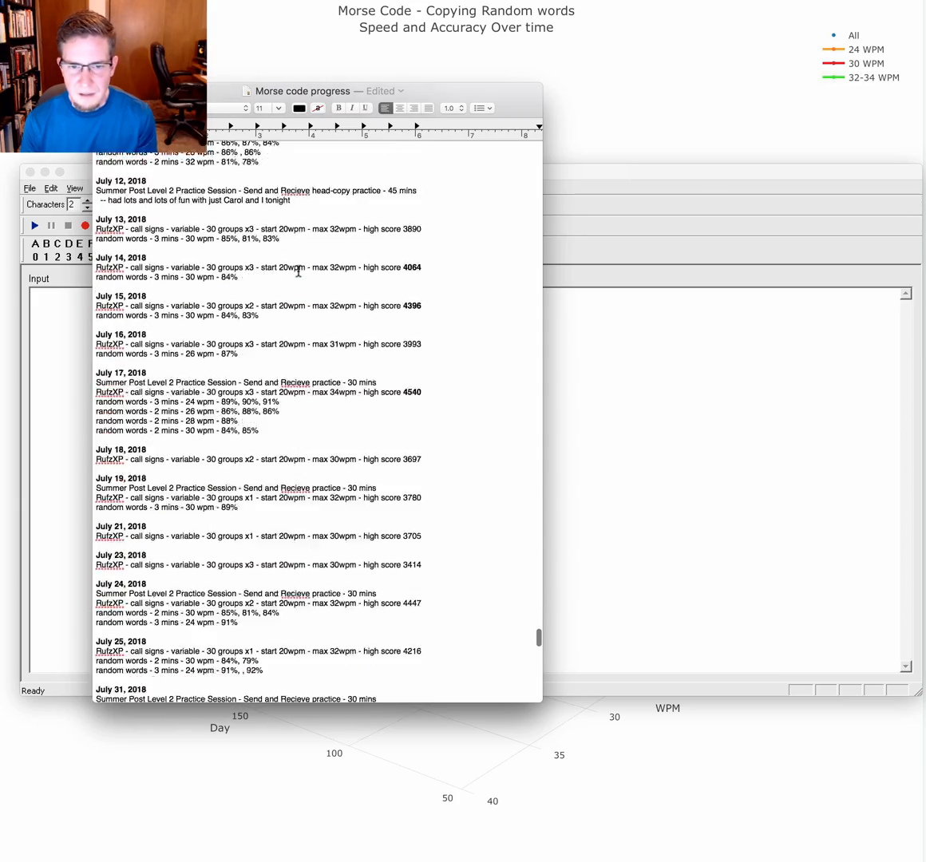
scroll("down", 3)
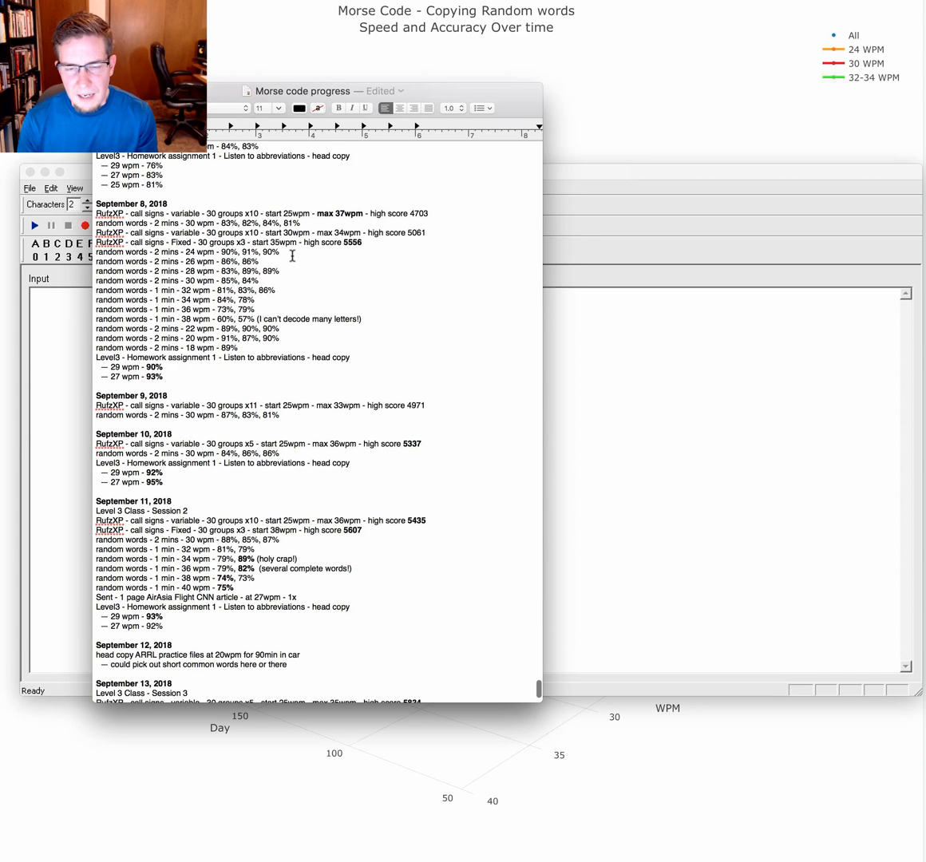
triple_click(185, 252)
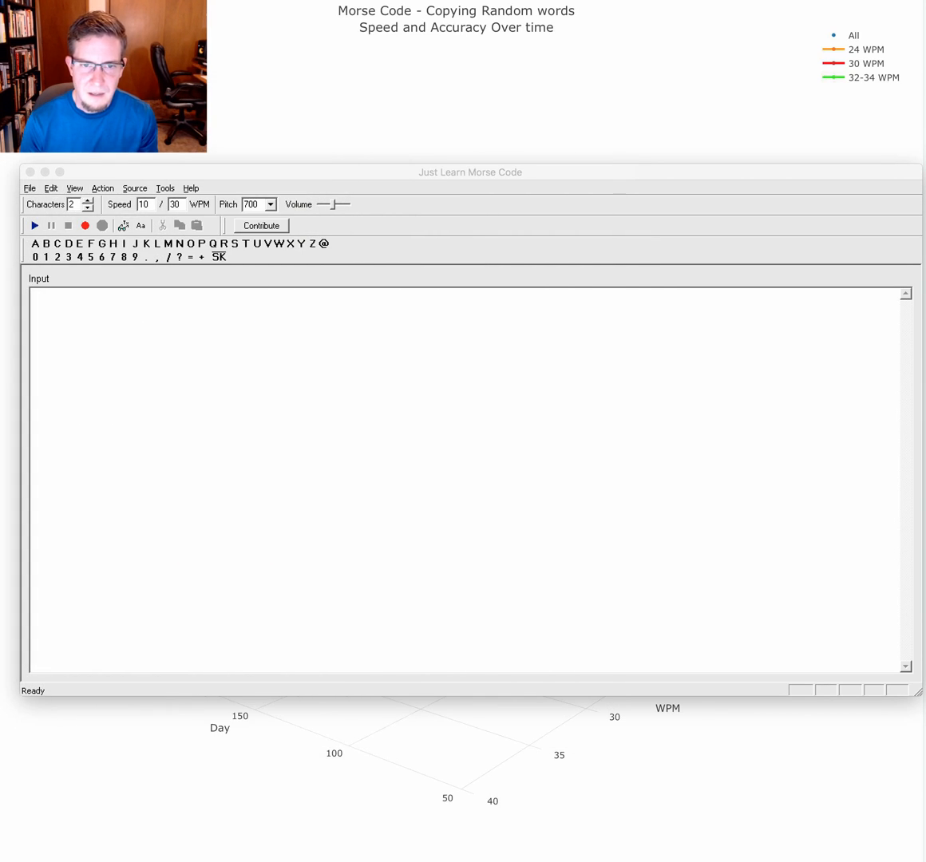
Step: Start a new 25/25 WPM session and copy the words heard: 'come game dollar...'
left_click(143, 204)
type("25")
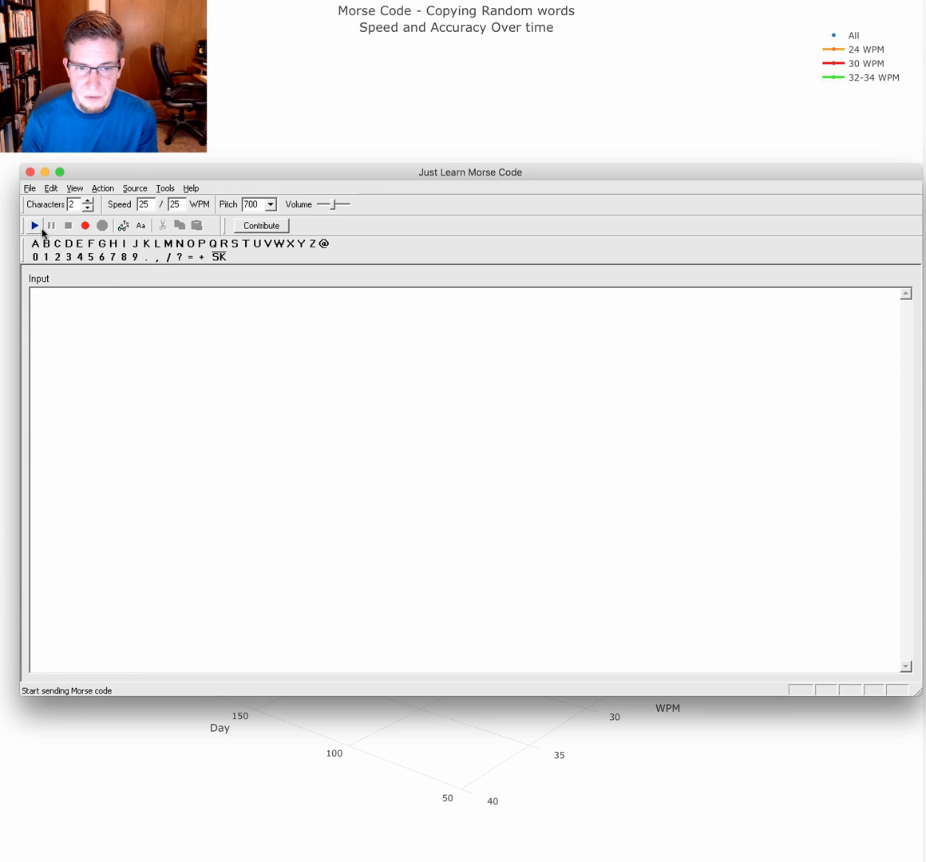
left_click(35, 224)
type("c")
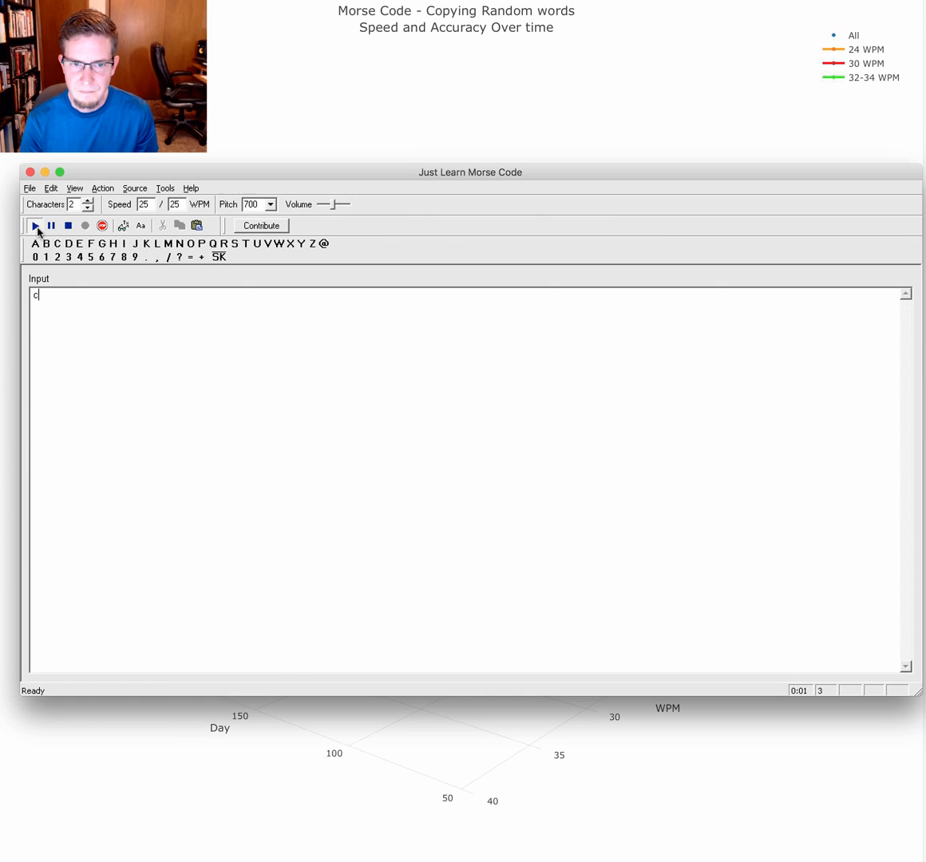
type("ome g")
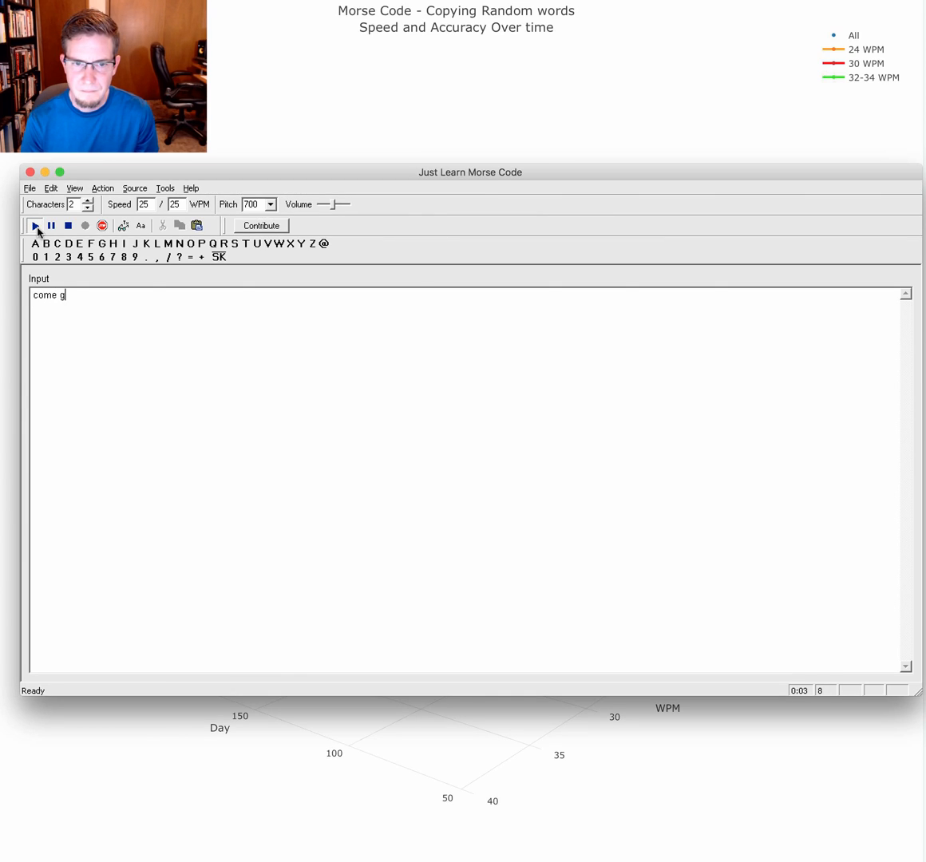
type("ame d")
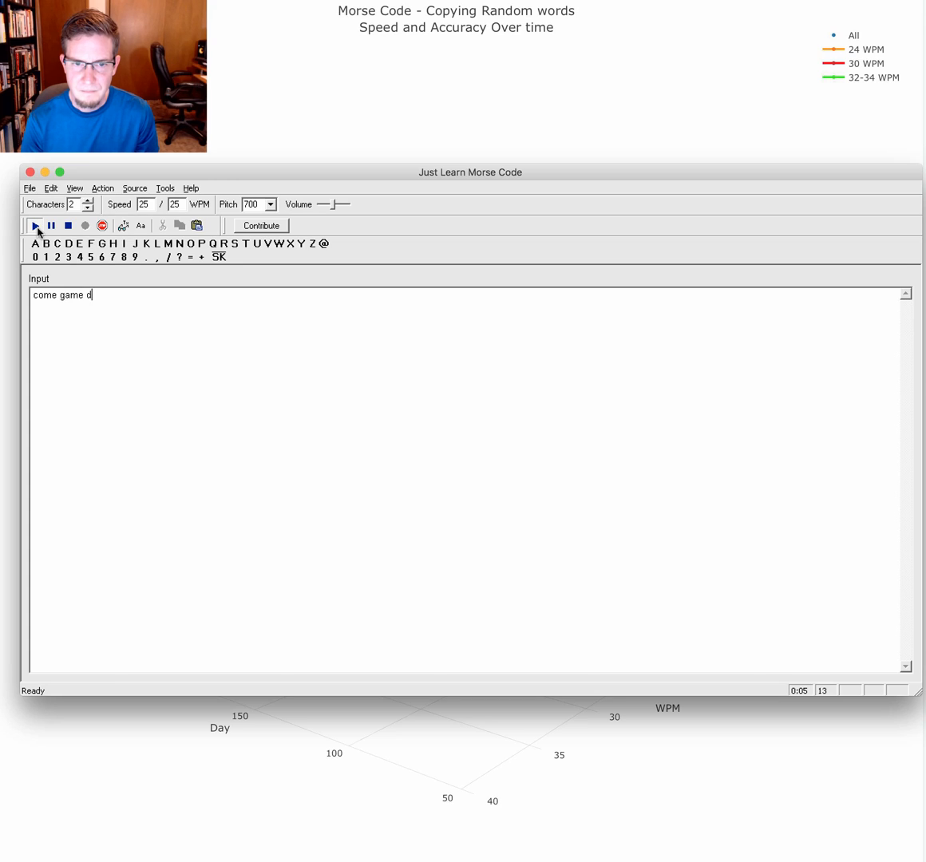
type("ollar grow less same ta")
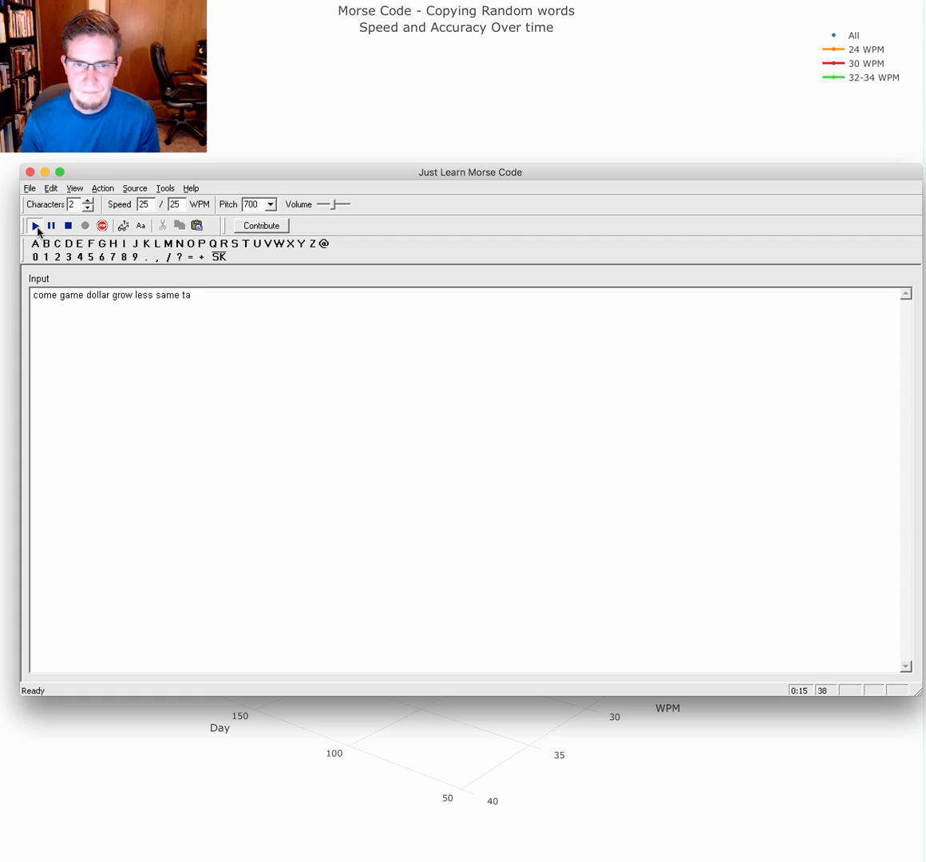
Step: Stop the session to show results of 33 hits, 6 misses, 84.6% accuracy
left_click(67, 225)
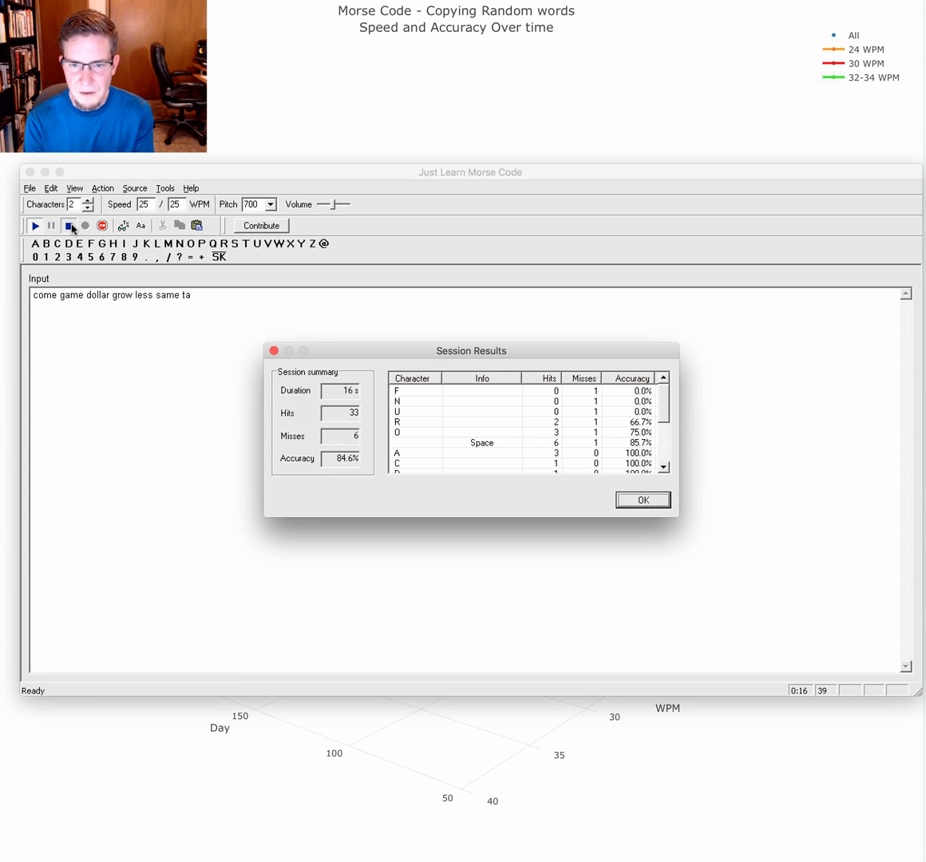
mouse_move(594, 520)
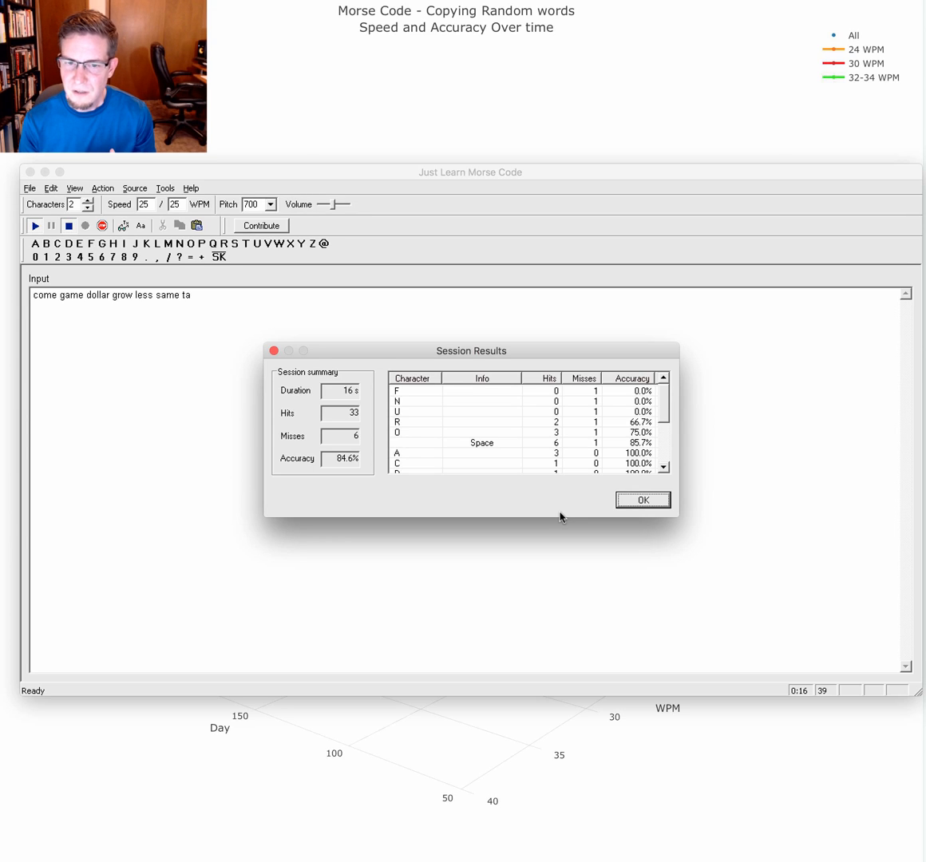
mouse_move(494, 453)
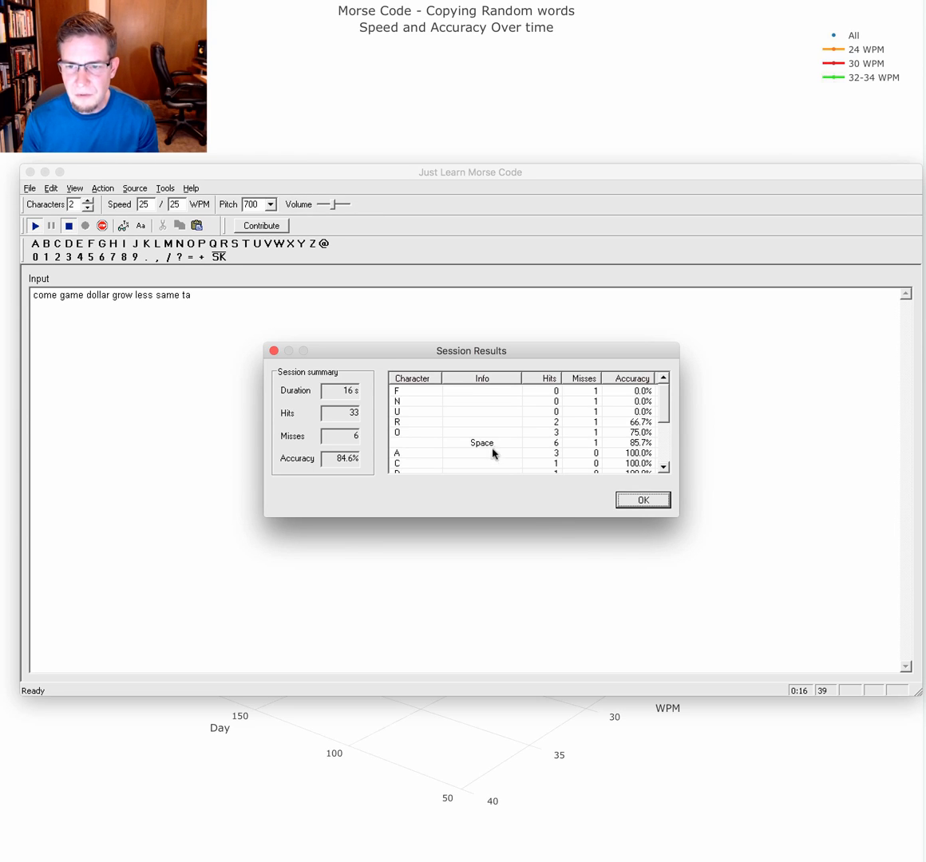
mouse_move(344, 453)
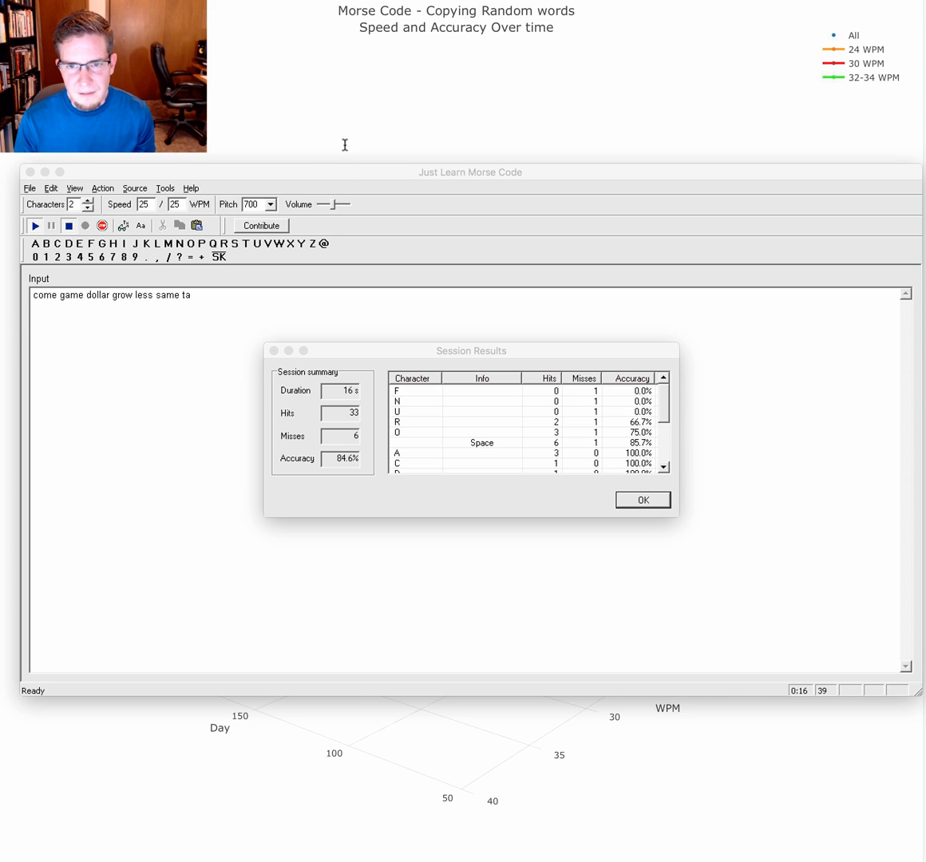
mouse_move(333, 174)
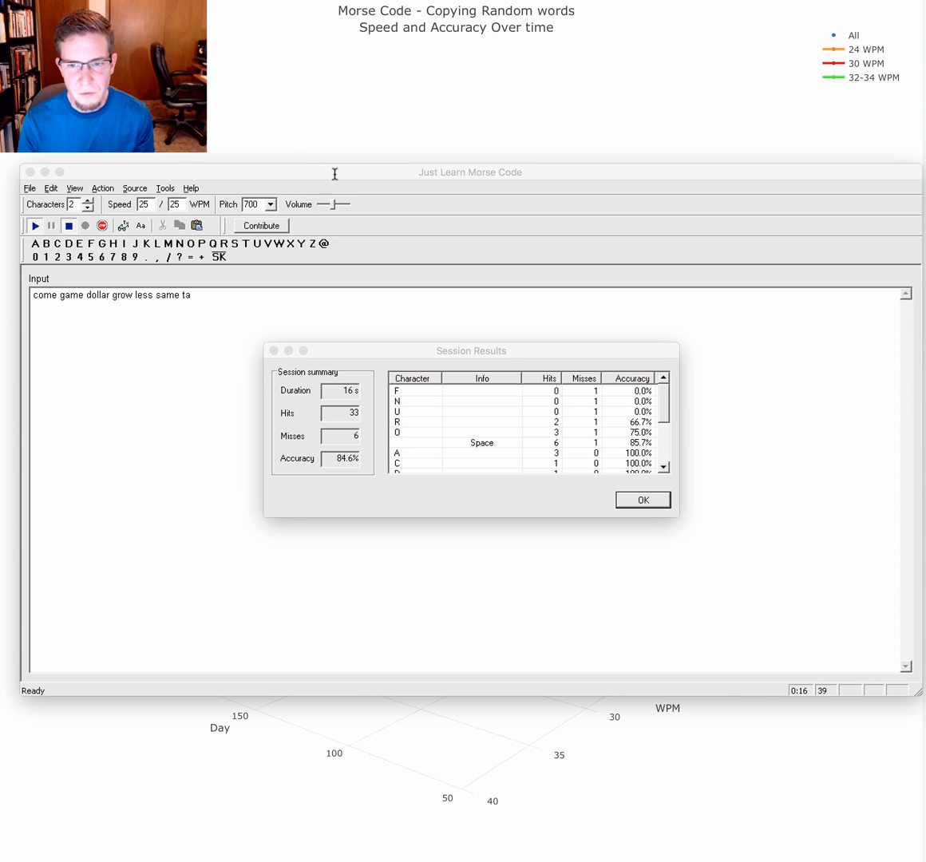
Step: Switch to raw-process.py, scroll its code and inspect the Run output of day, WPM and percent rows
left_click(642, 498)
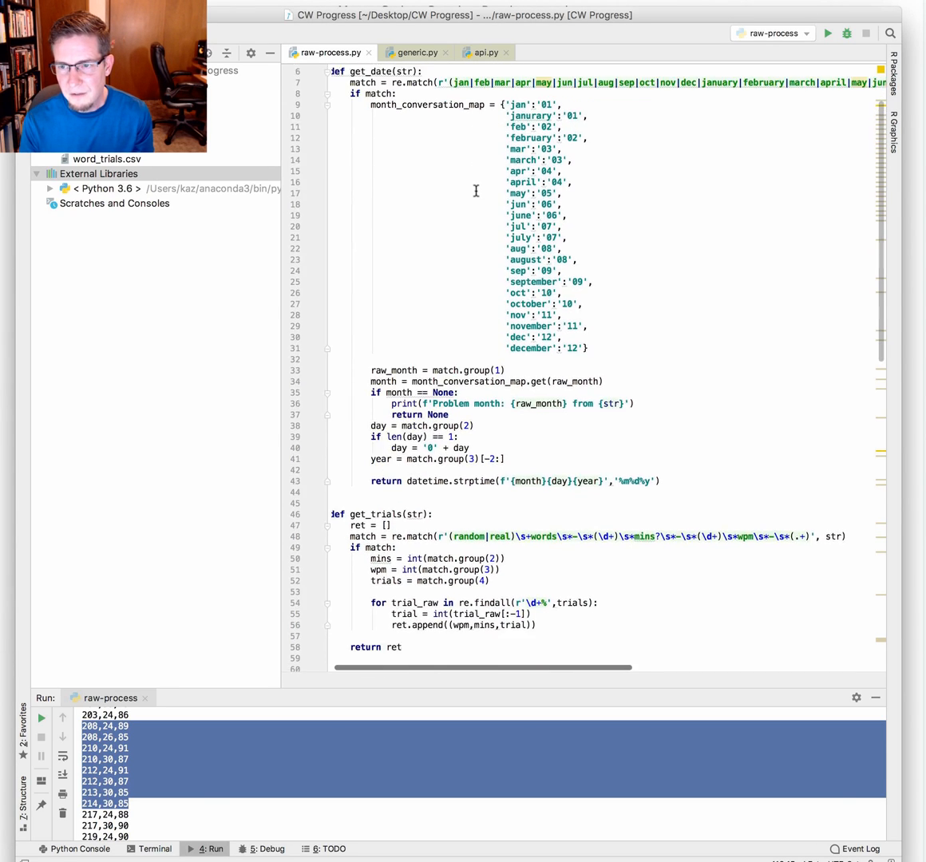
scroll("down", 3)
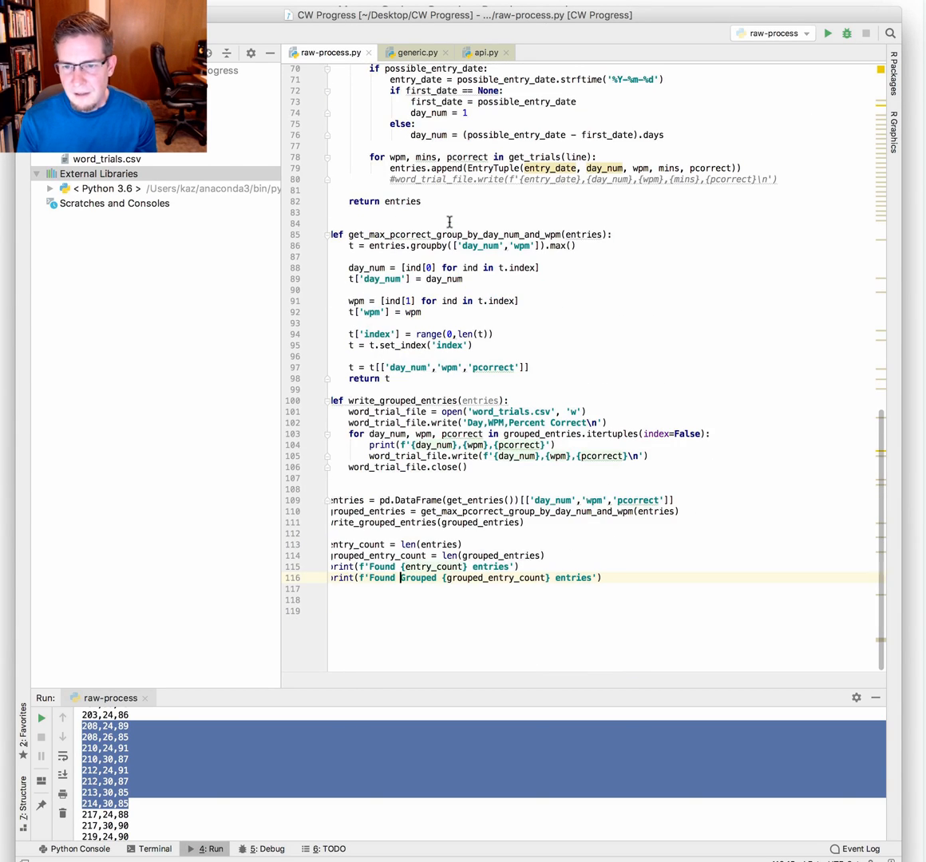
mouse_move(524, 281)
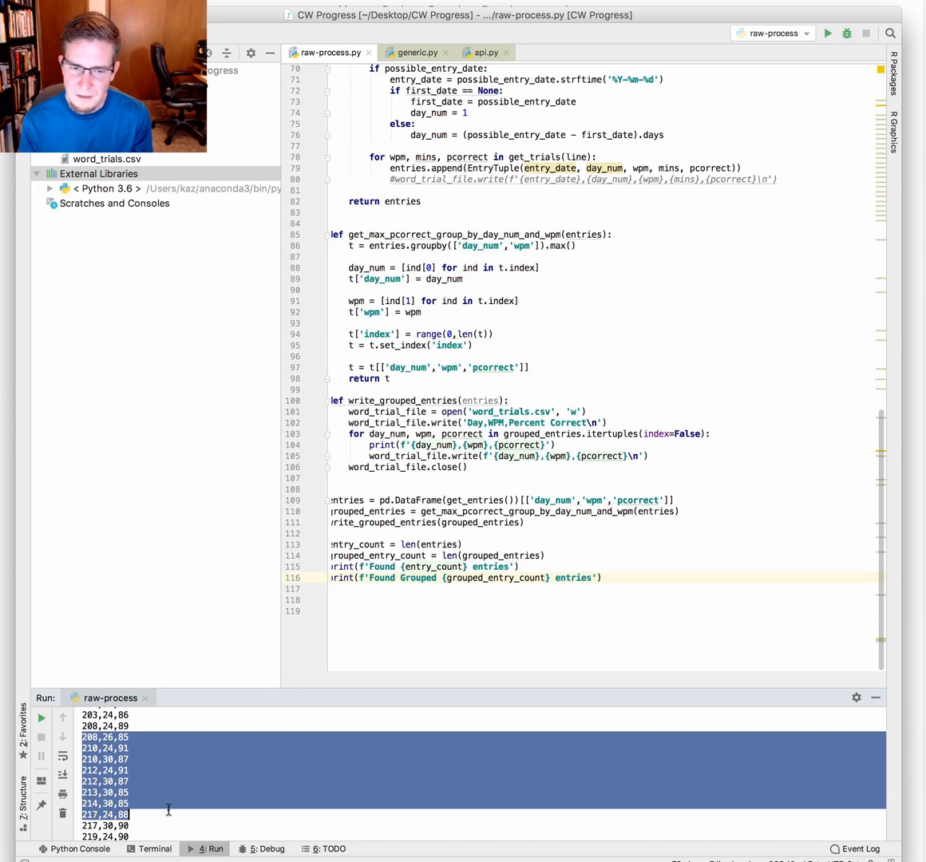
mouse_move(96, 746)
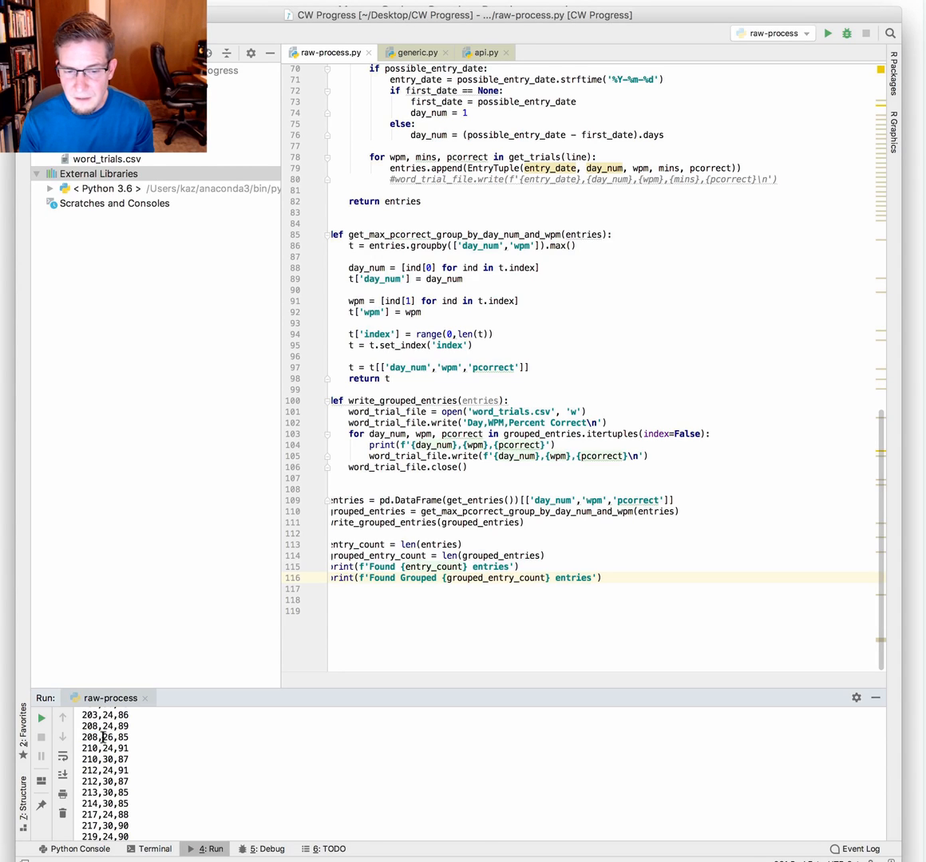
double_click(120, 738)
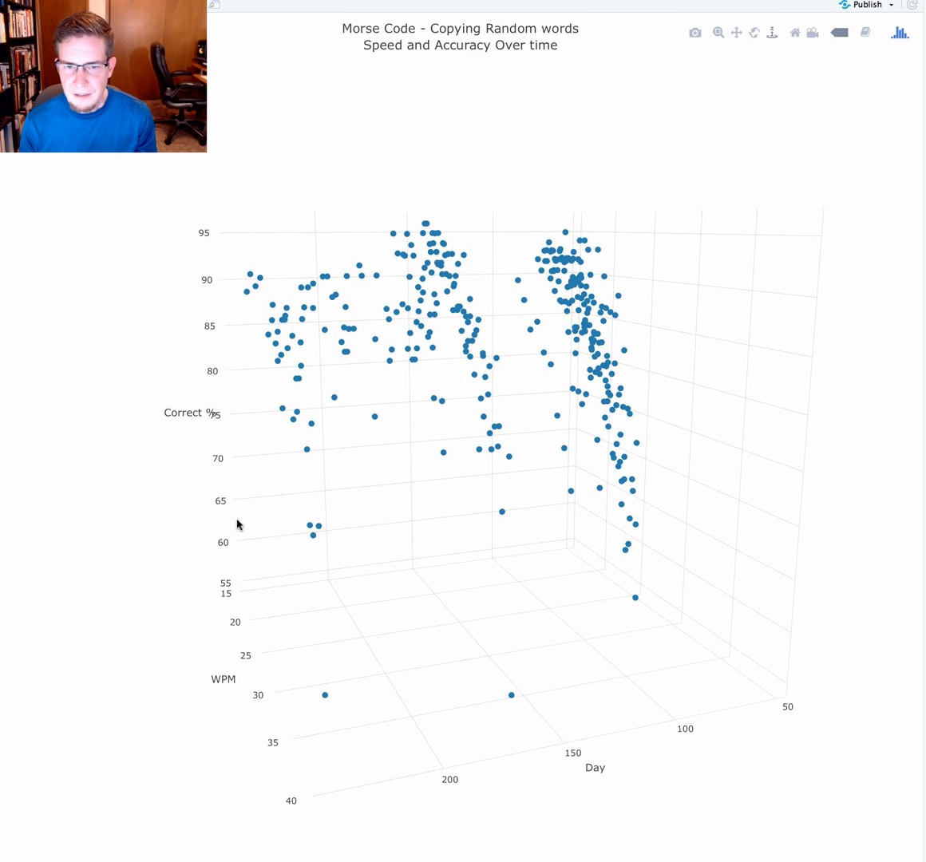
mouse_move(185, 466)
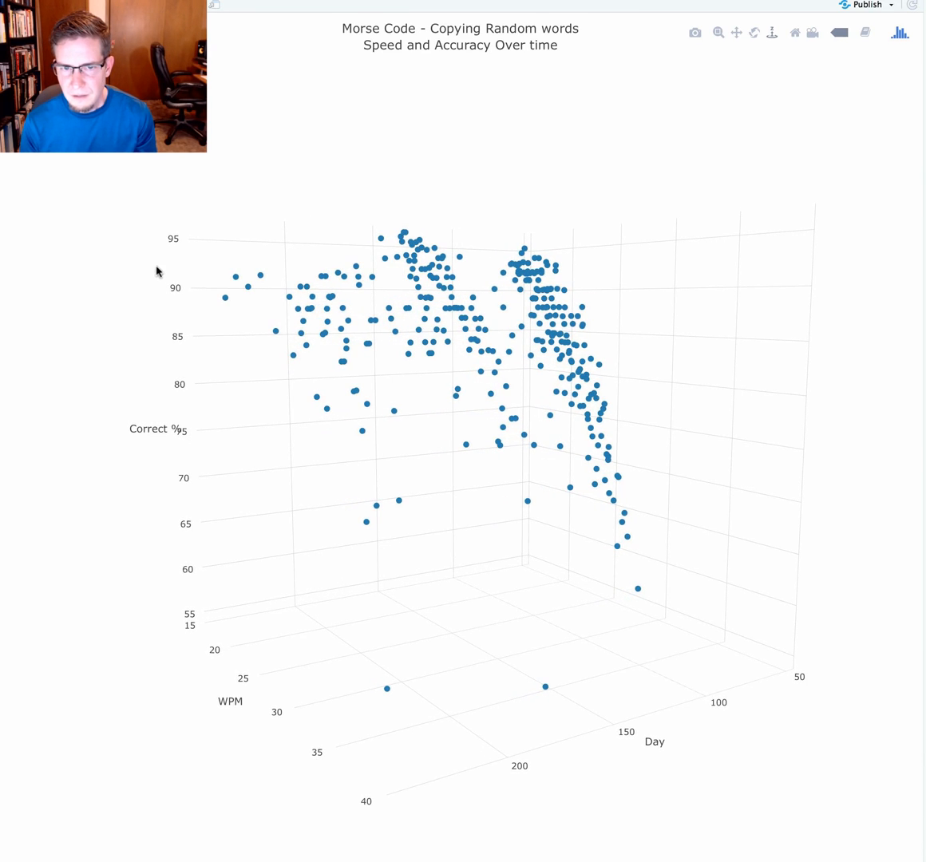
mouse_move(179, 619)
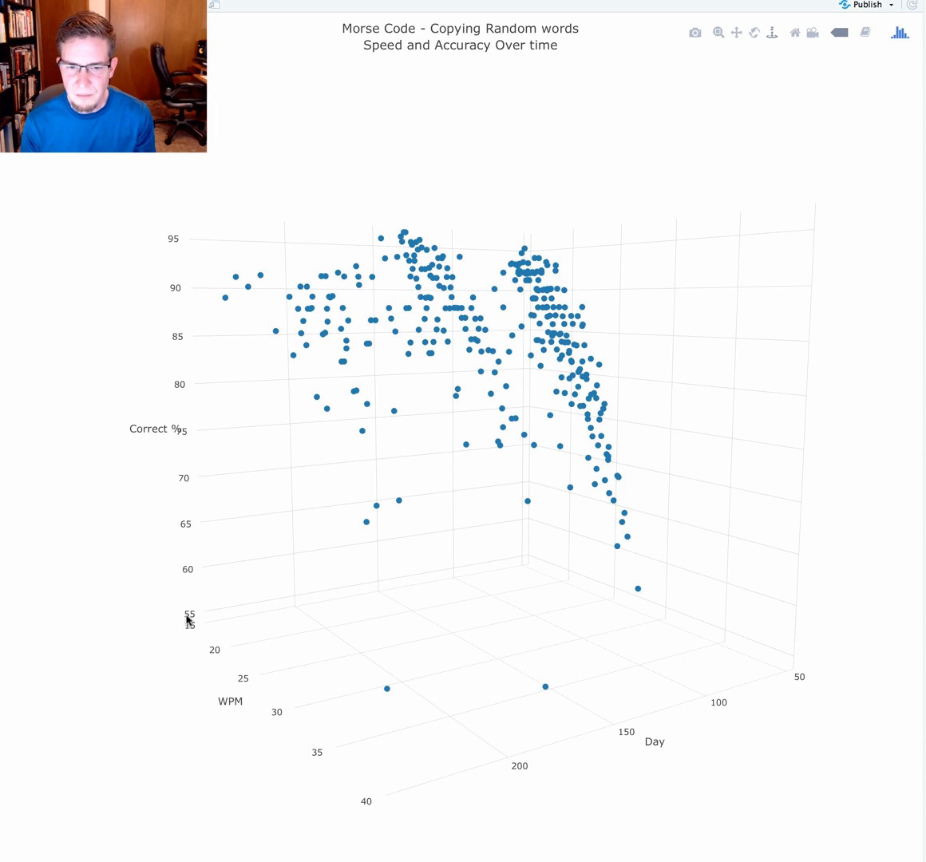
mouse_move(156, 271)
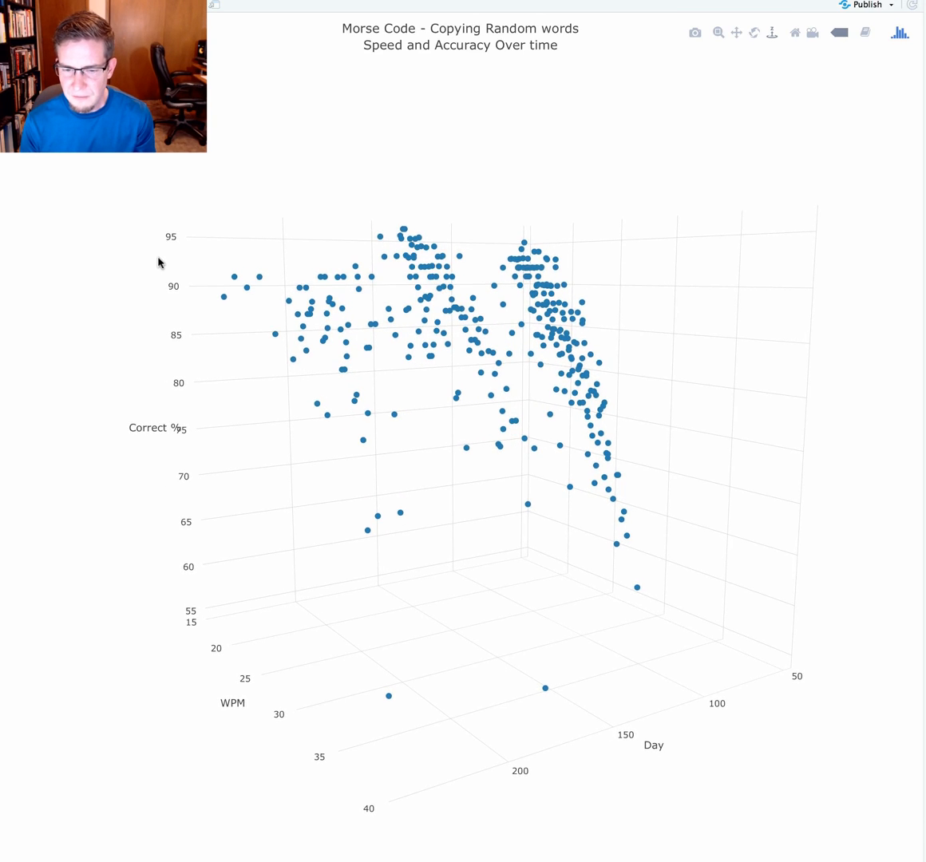
mouse_move(326, 779)
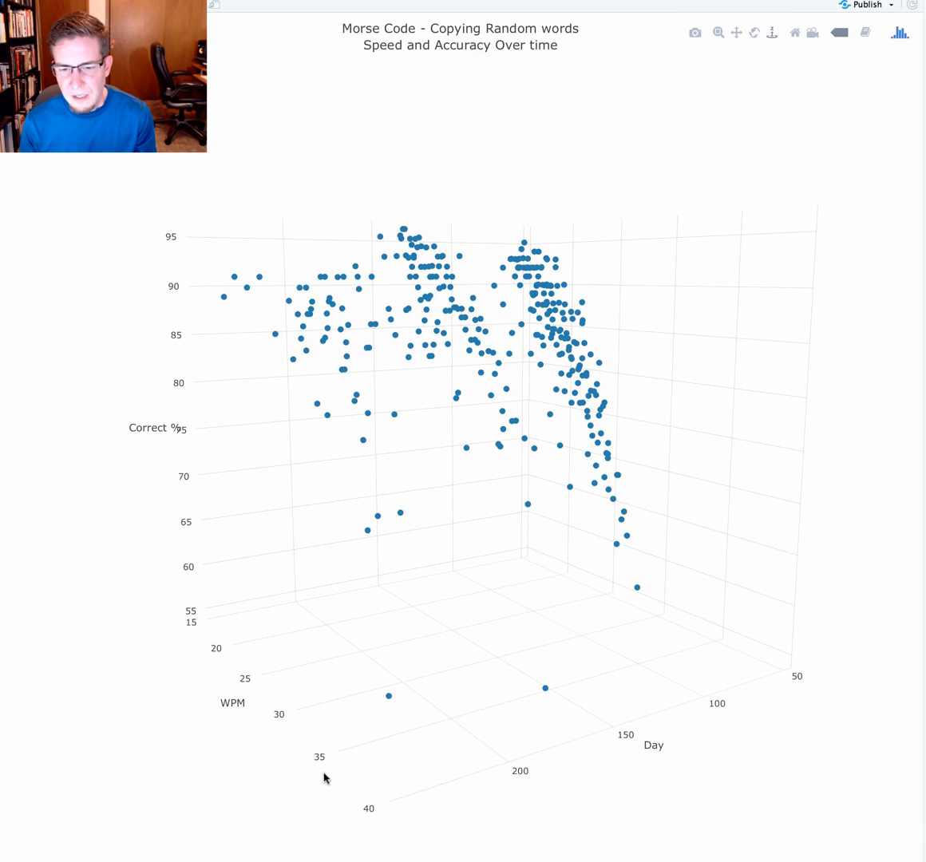
mouse_move(294, 806)
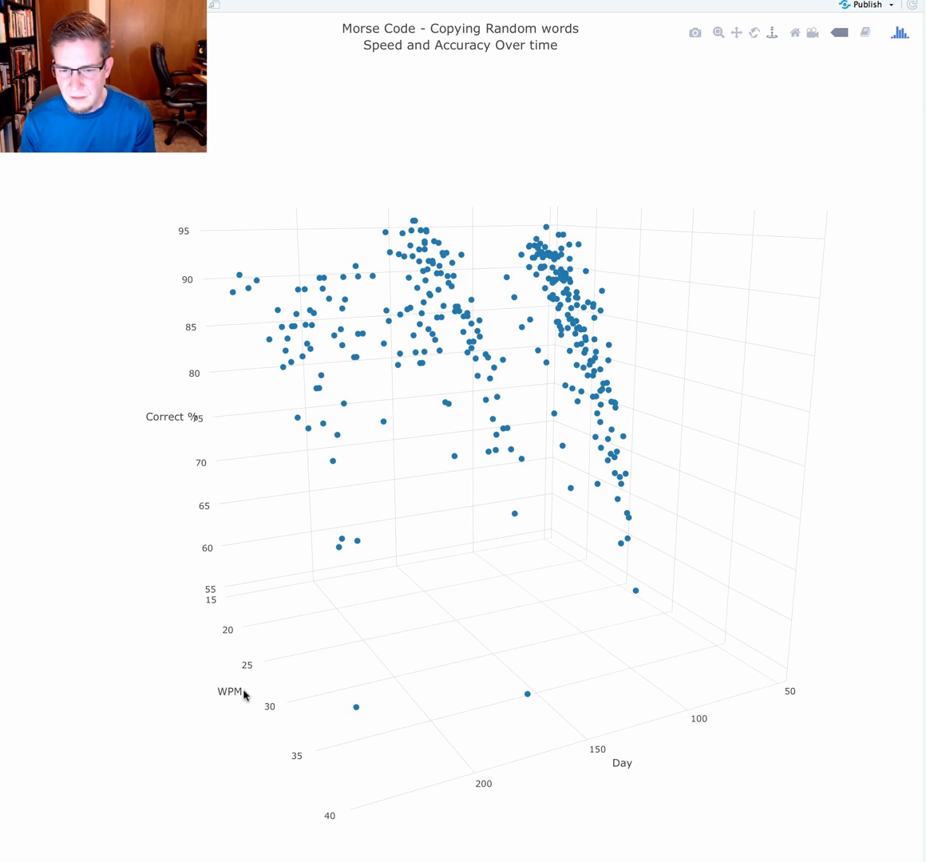
mouse_move(318, 820)
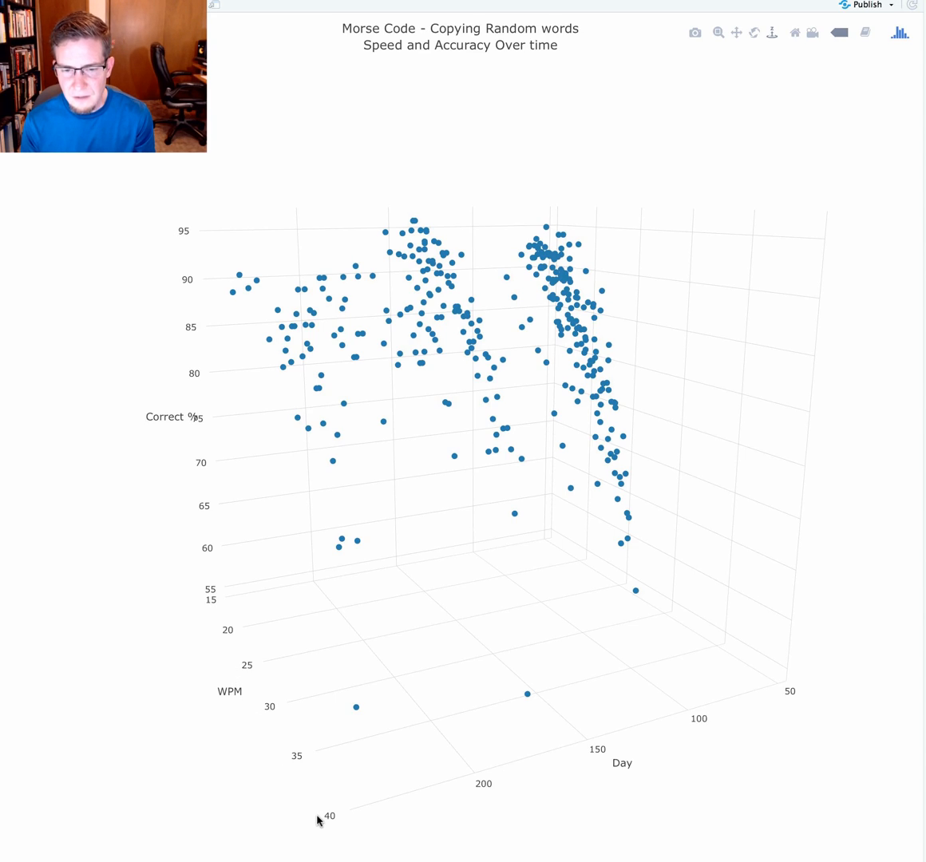
mouse_move(308, 813)
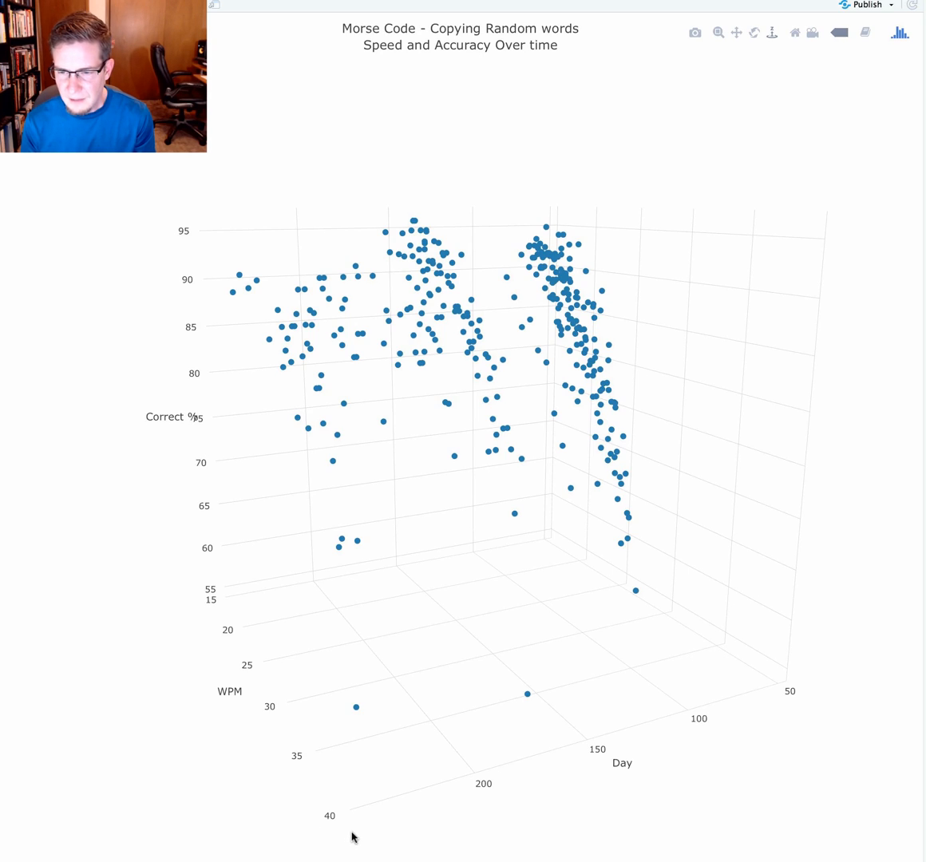
mouse_move(466, 823)
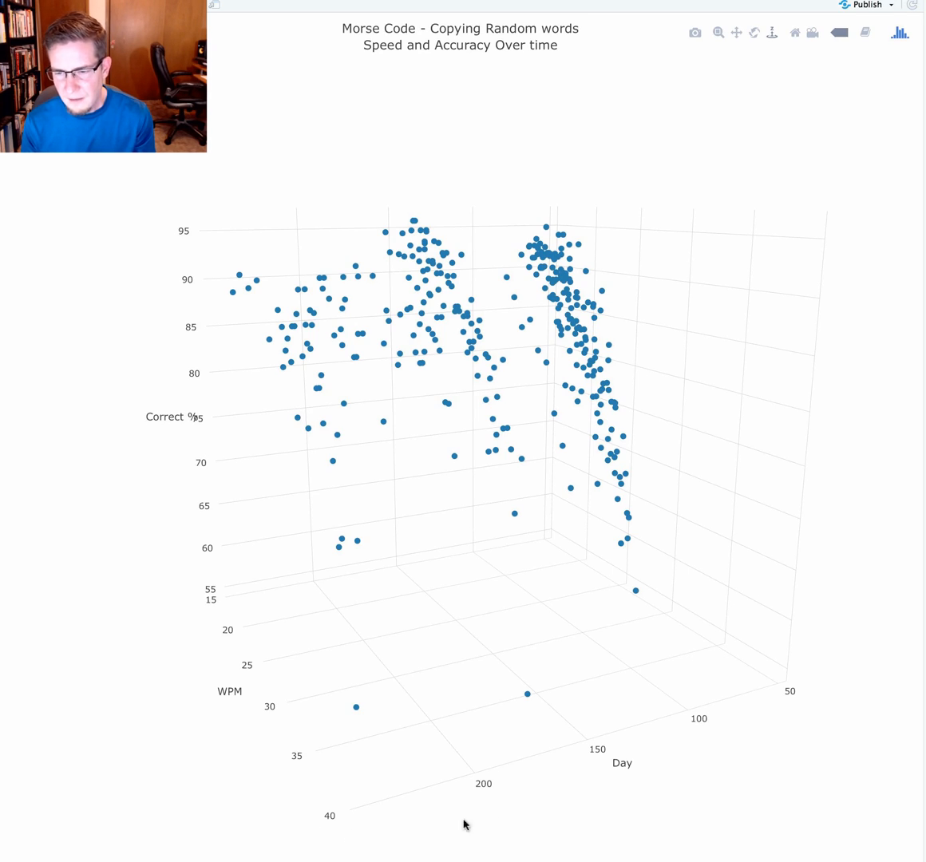
mouse_move(796, 708)
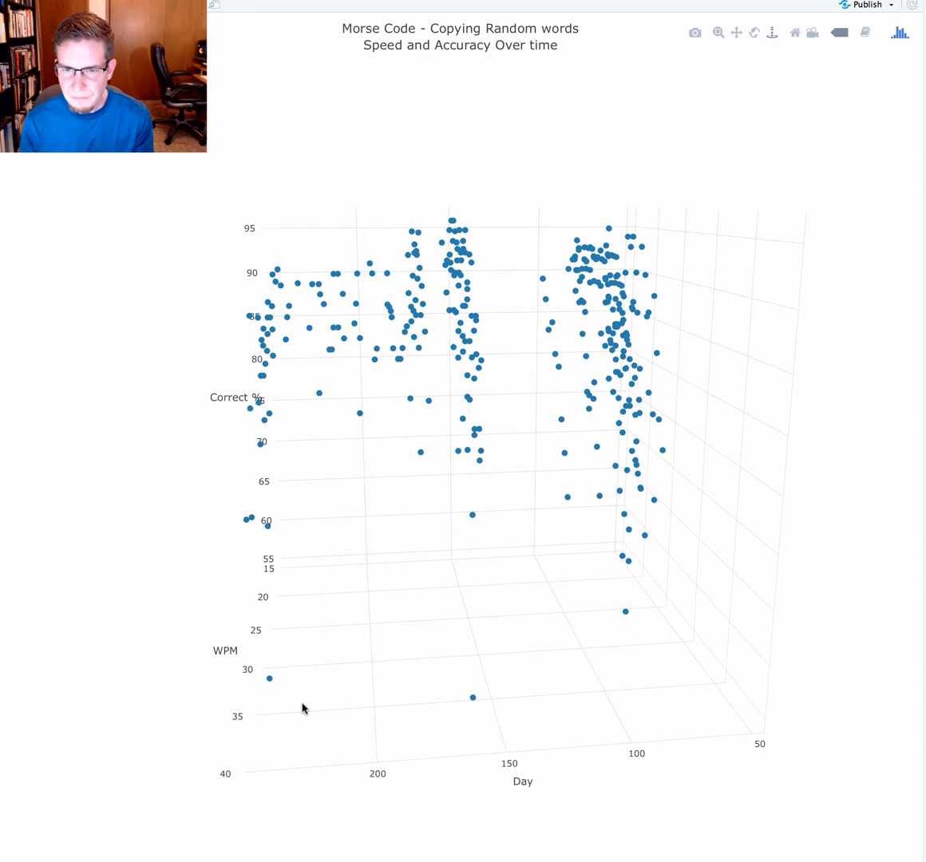
Step: Orbit the 3D scatter to bring the Day axis round and see the accuracy spread
left_click_drag(303, 708, 459, 653)
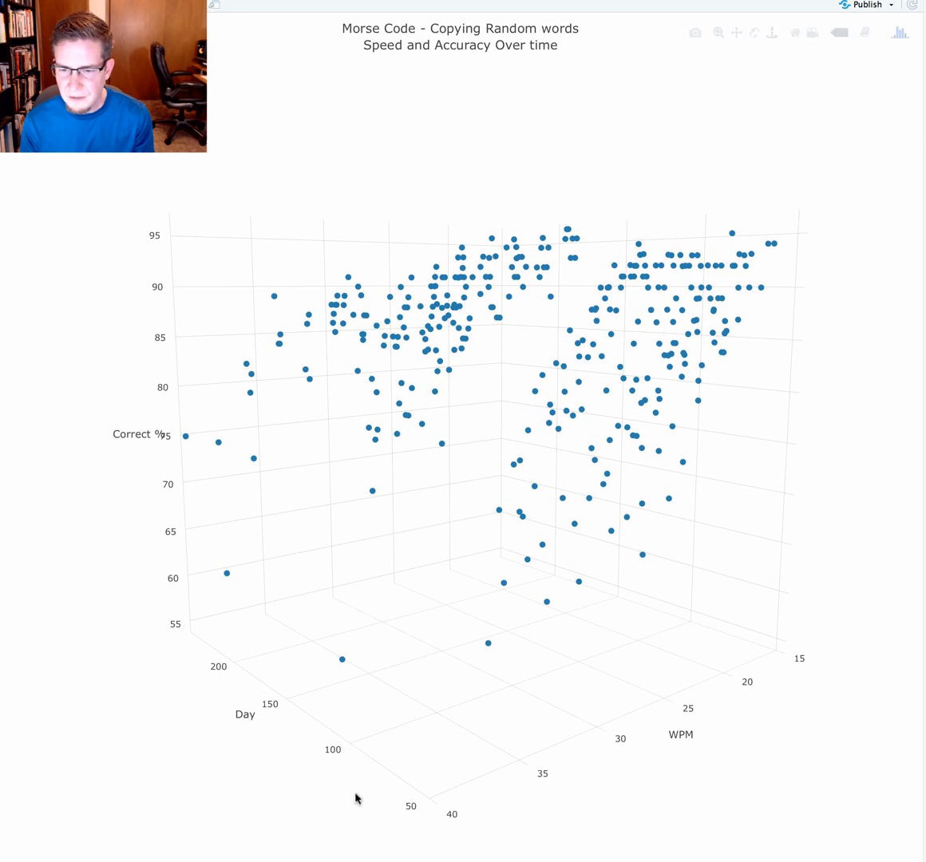
mouse_move(734, 694)
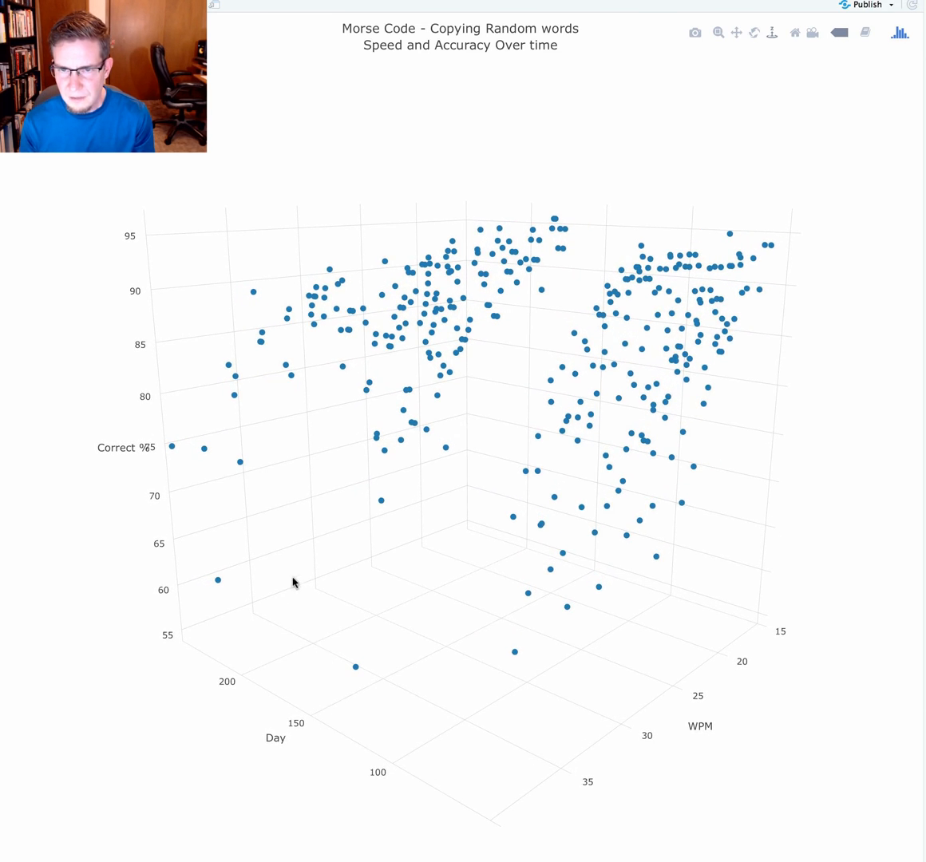
mouse_move(549, 687)
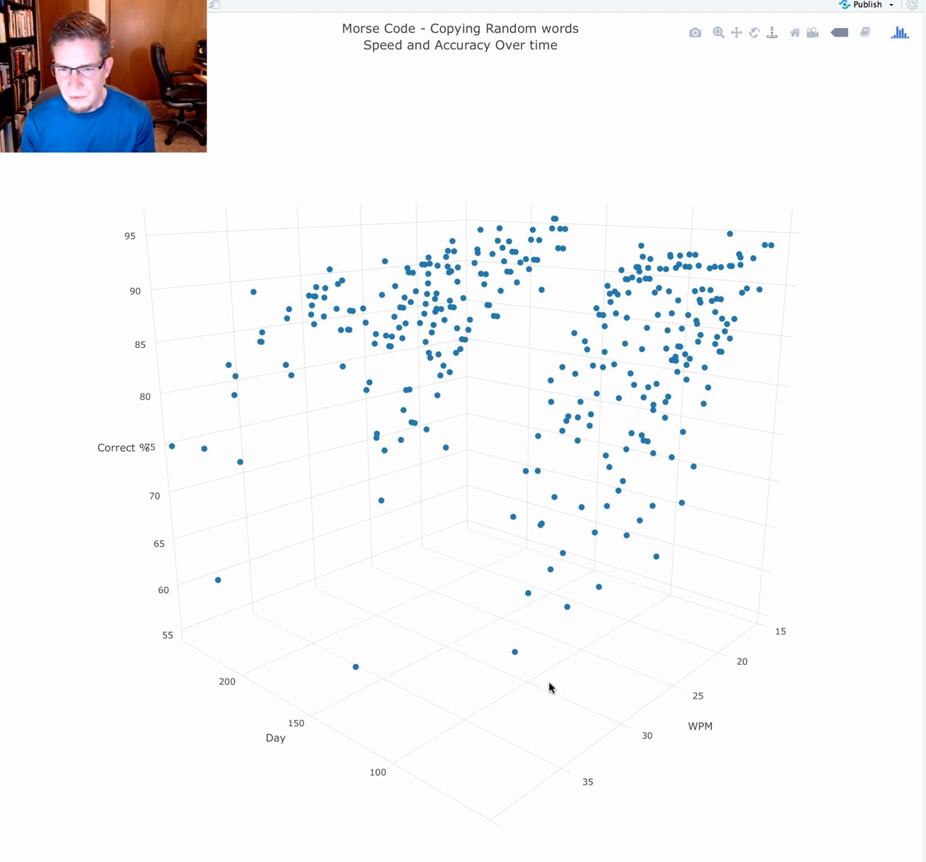
Step: Tilt the scatter so Day runs along the left and WPM along the right
left_click_drag(551, 688, 466, 715)
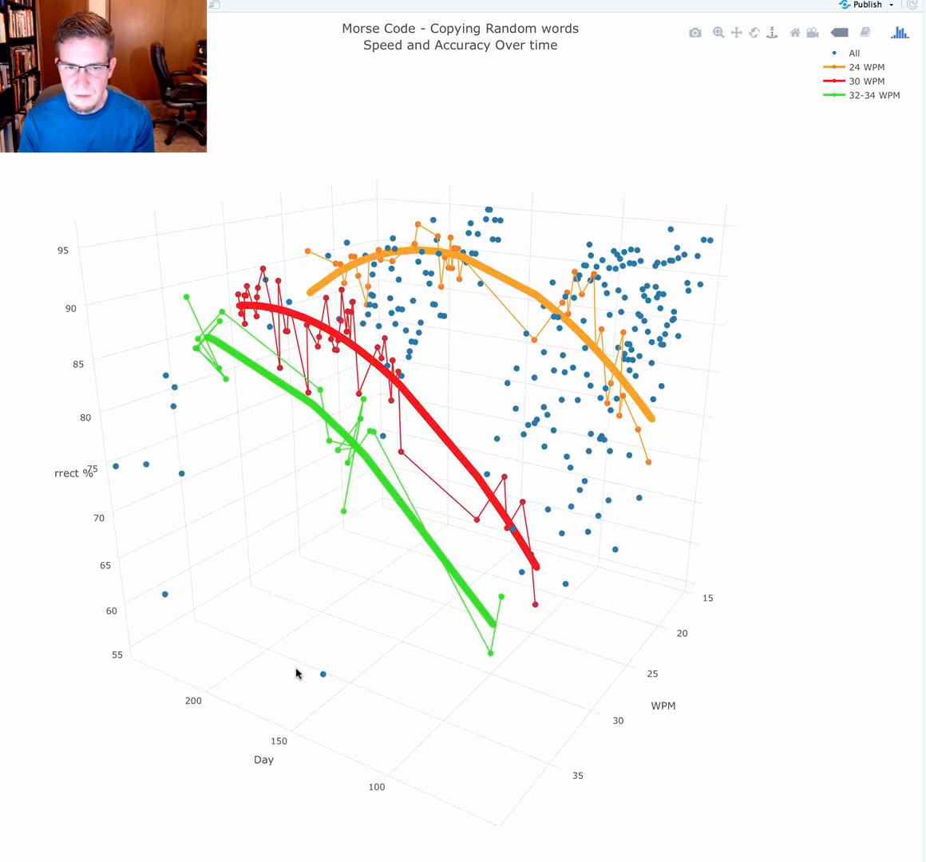
Step: Rotate the plot to separate the orange, red and green per-speed regression curves
left_click_drag(296, 673, 719, 557)
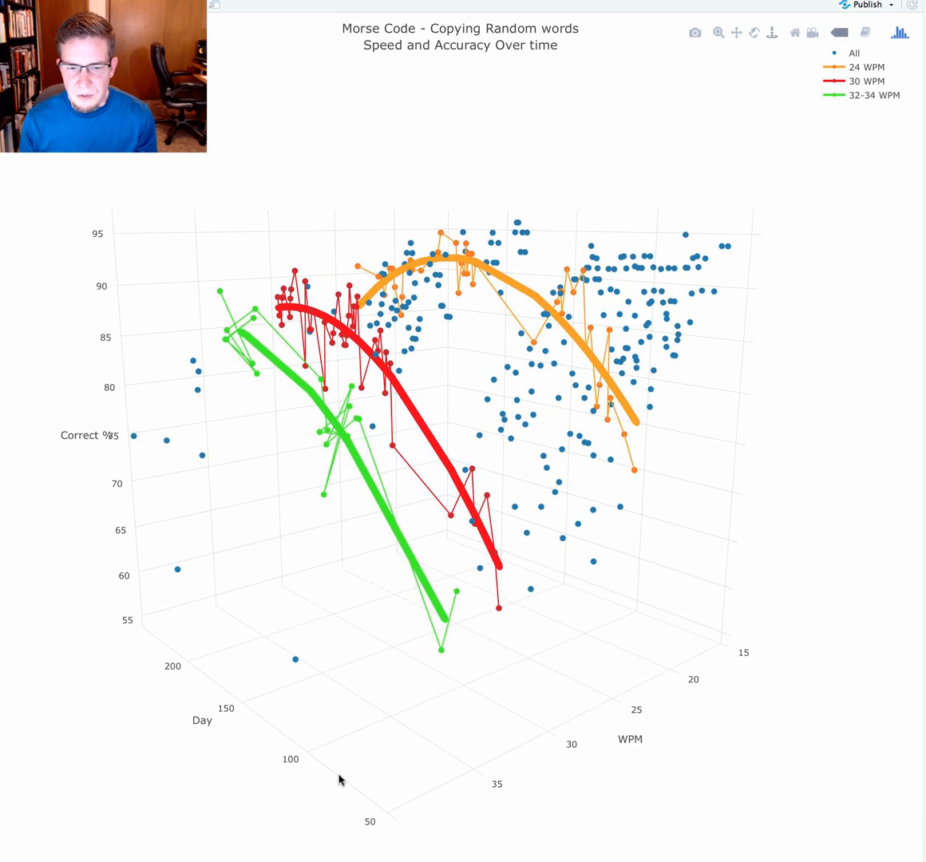
mouse_move(87, 522)
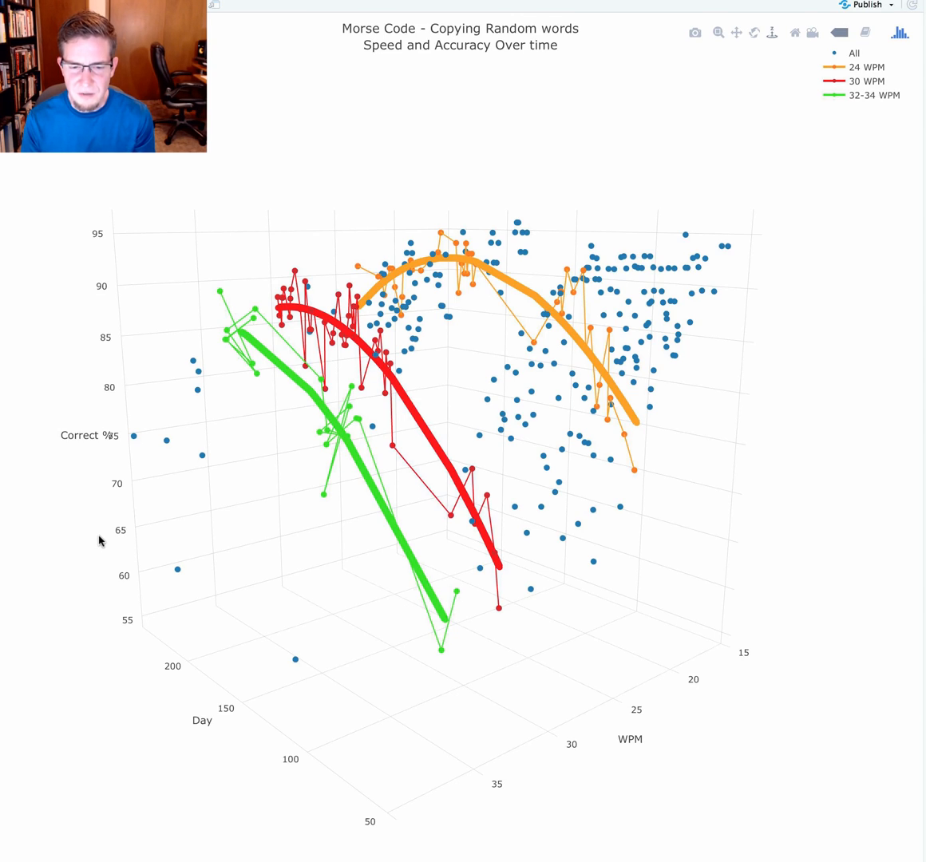
mouse_move(159, 674)
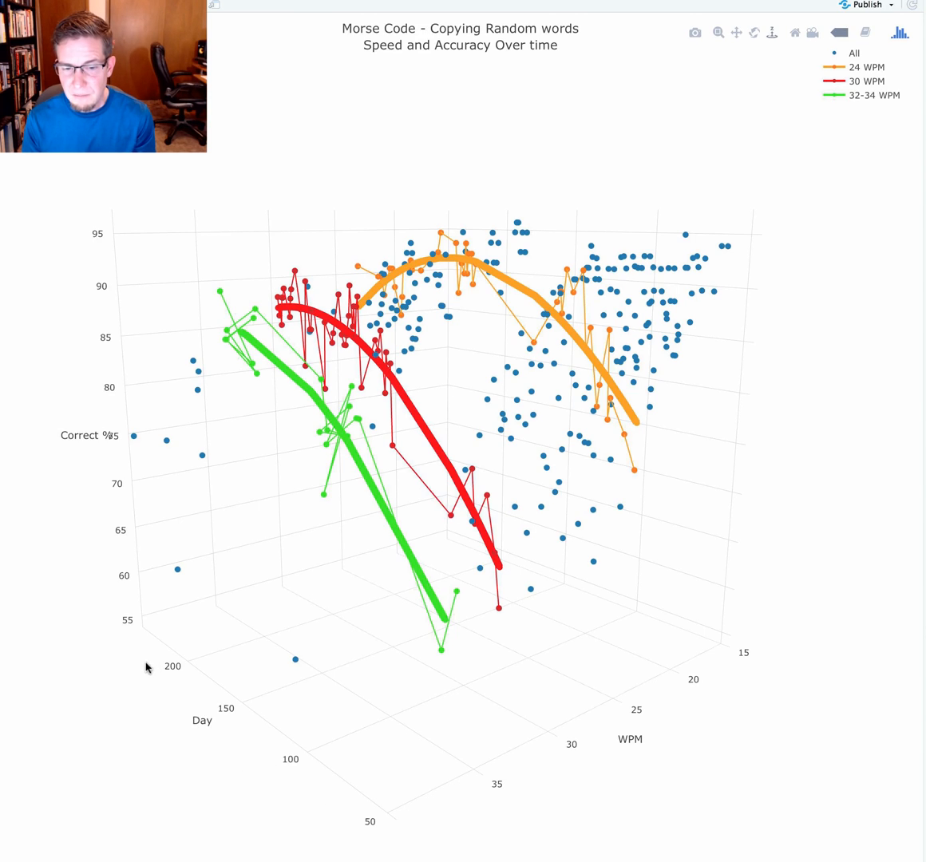
mouse_move(153, 699)
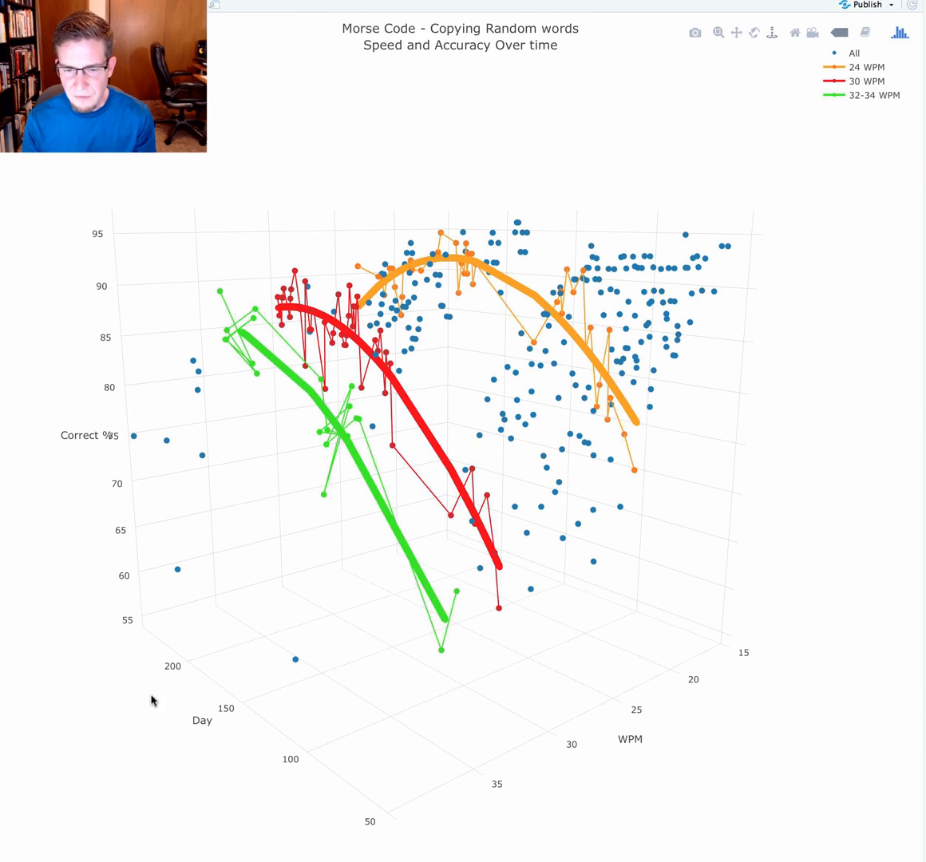
mouse_move(356, 832)
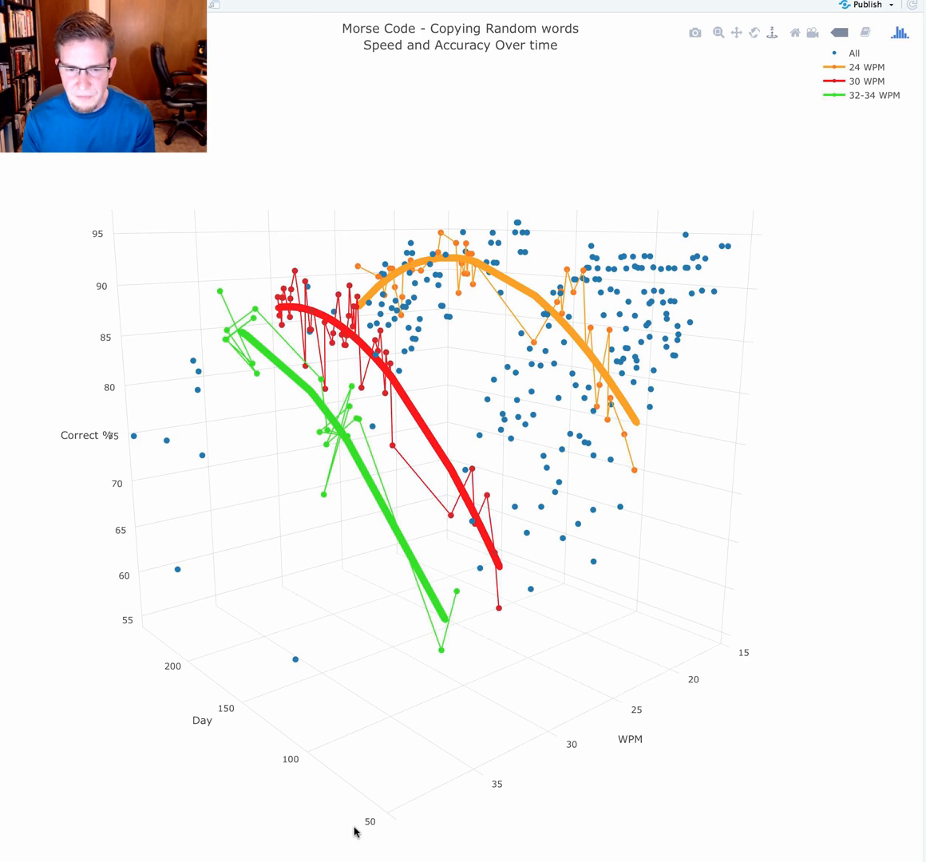
mouse_move(136, 658)
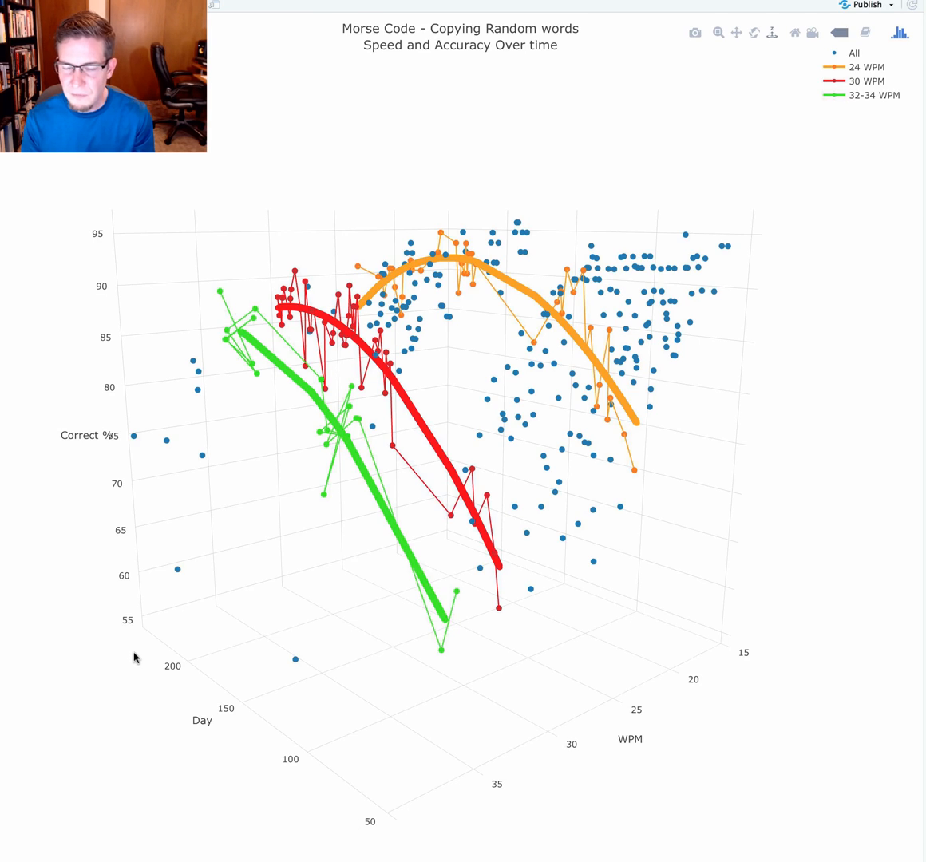
mouse_move(647, 718)
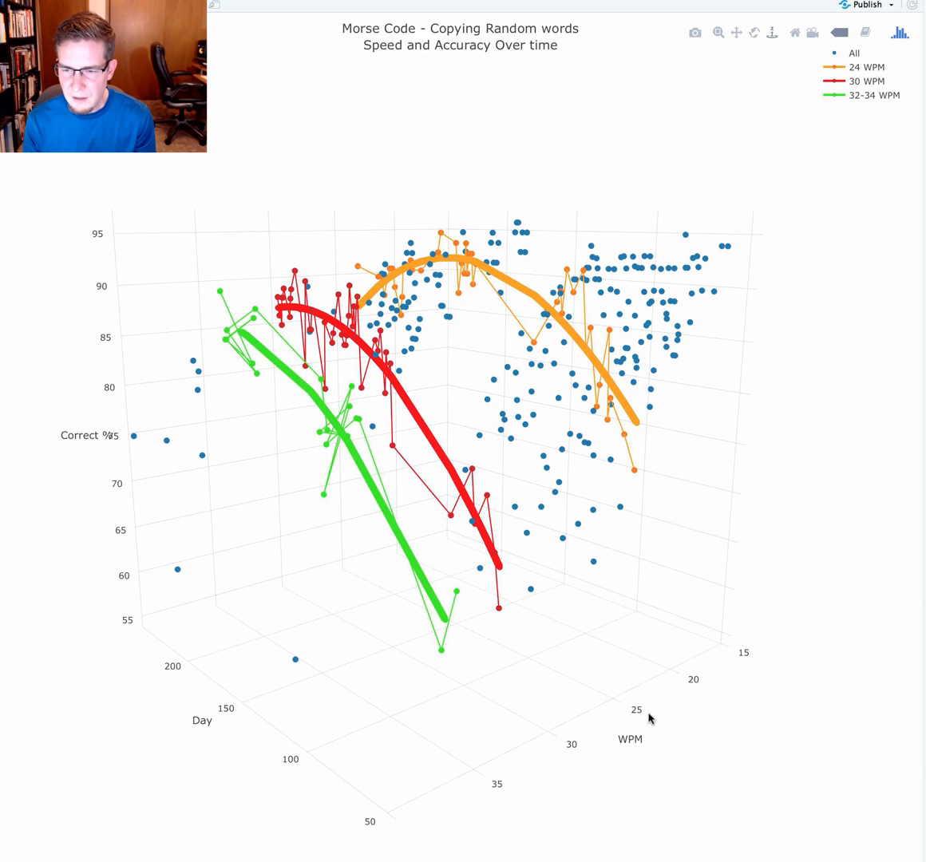
mouse_move(741, 669)
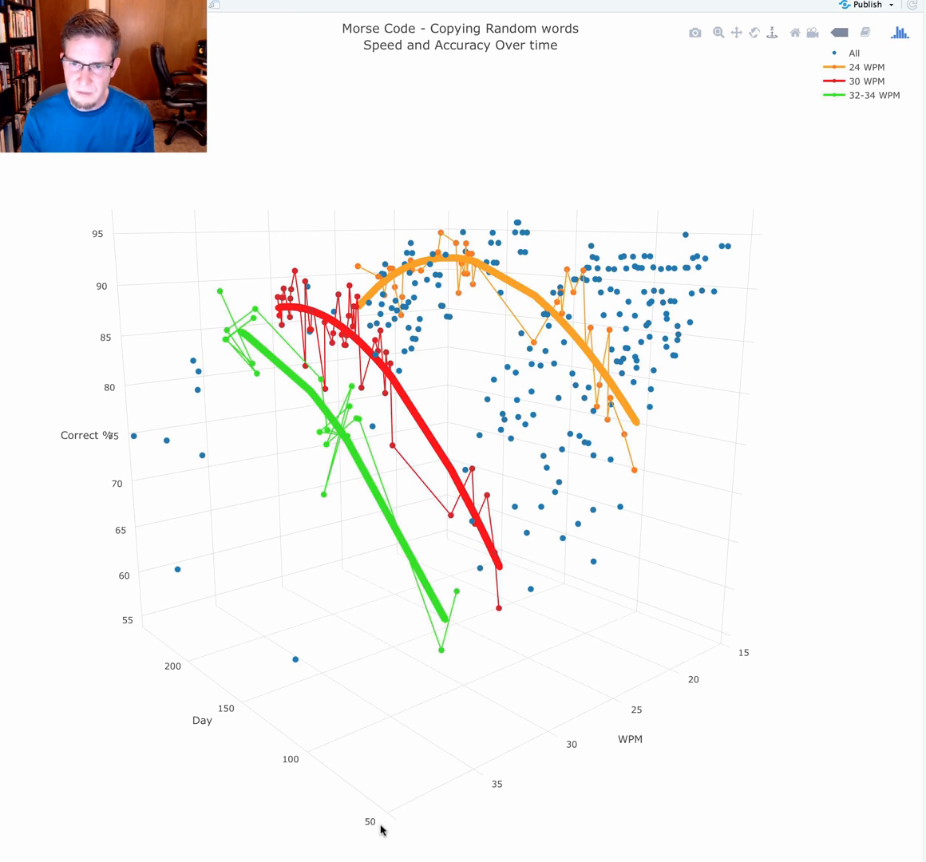
Step: Orbit the scatter through several angles to view the three regression curves side-on
left_click_drag(380, 830, 326, 650)
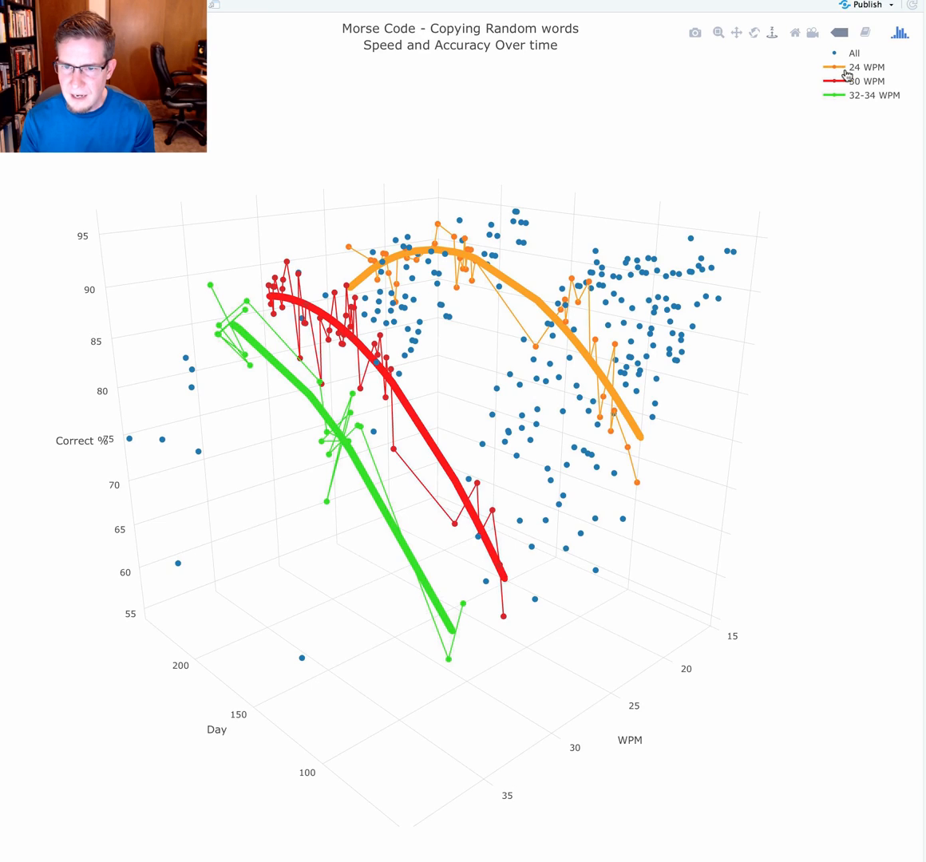
mouse_move(835, 74)
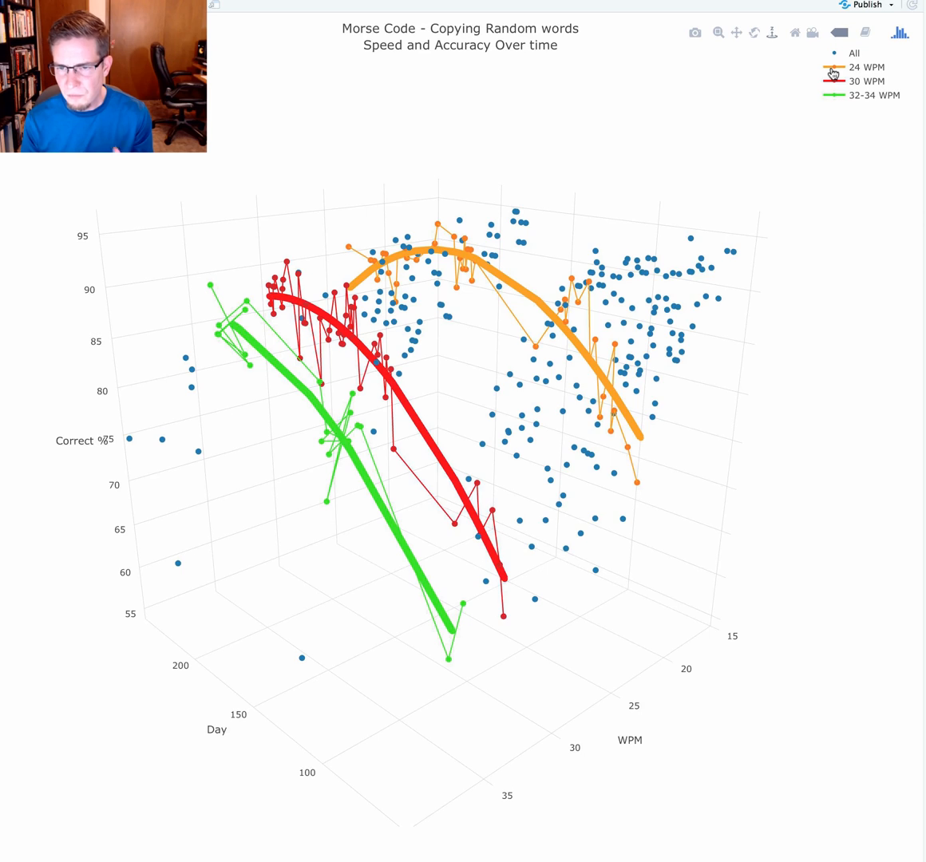
mouse_move(626, 351)
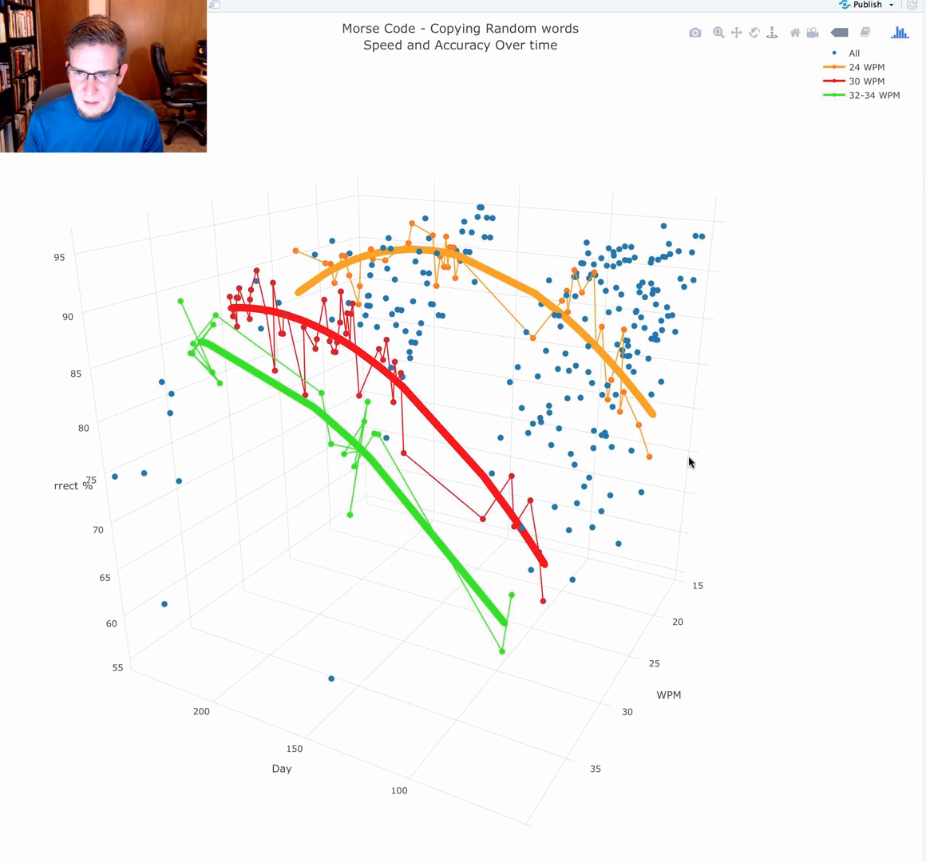
mouse_move(704, 614)
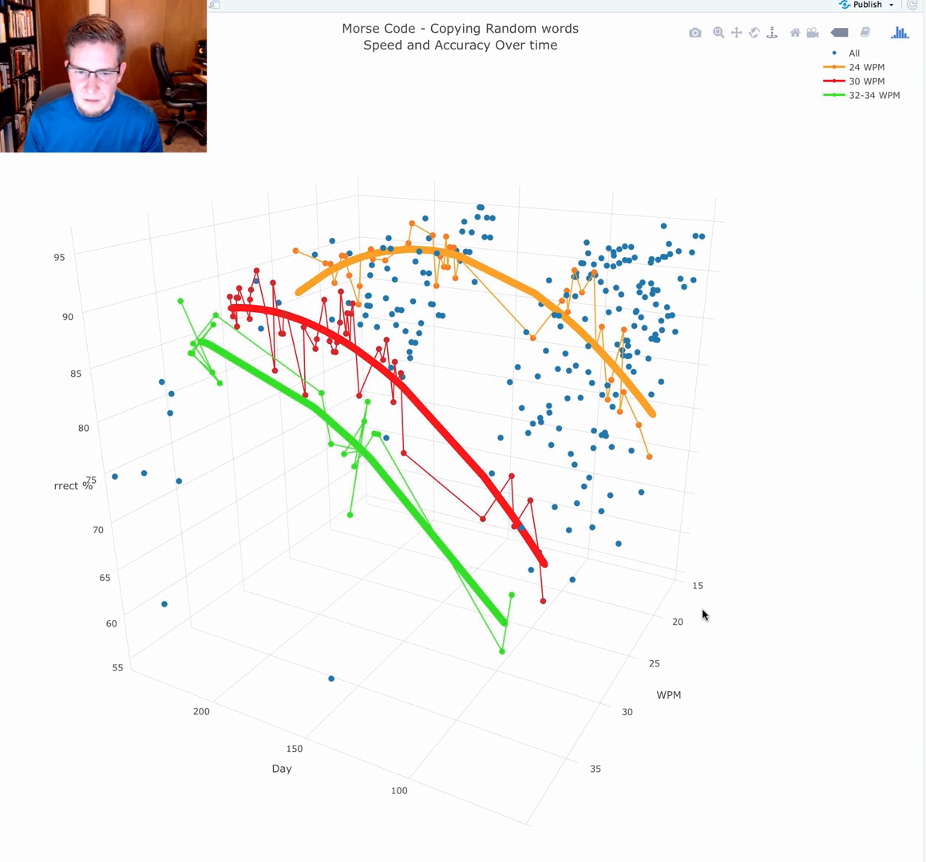
mouse_move(647, 439)
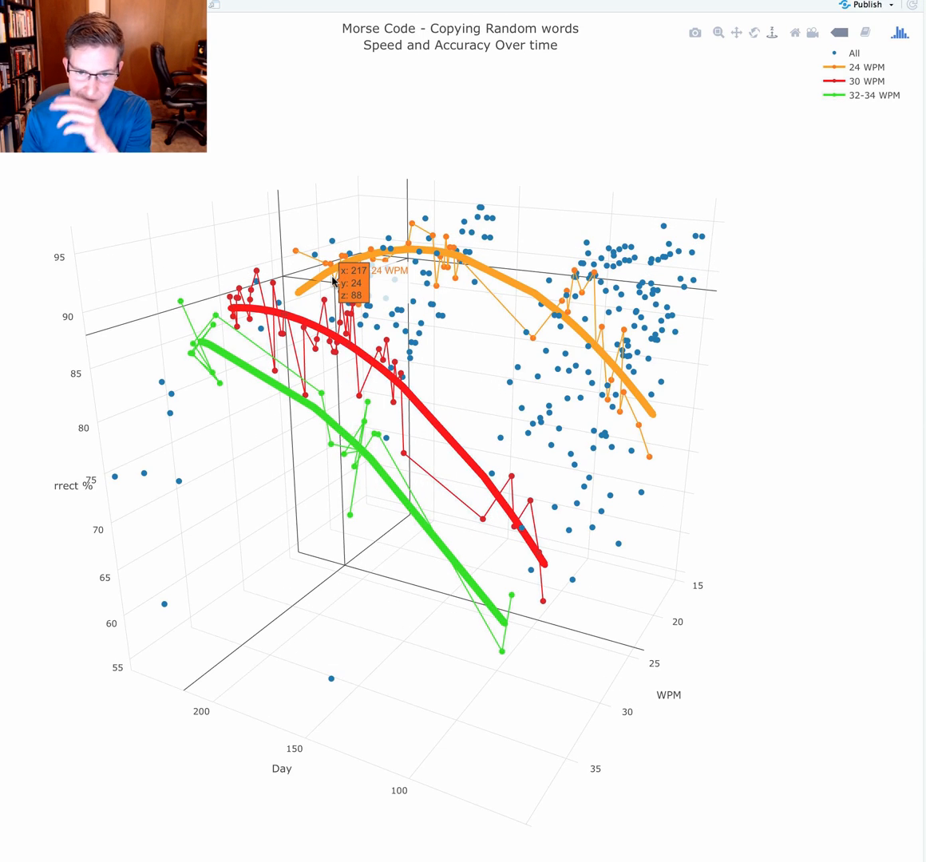
left_click_drag(335, 280, 629, 725)
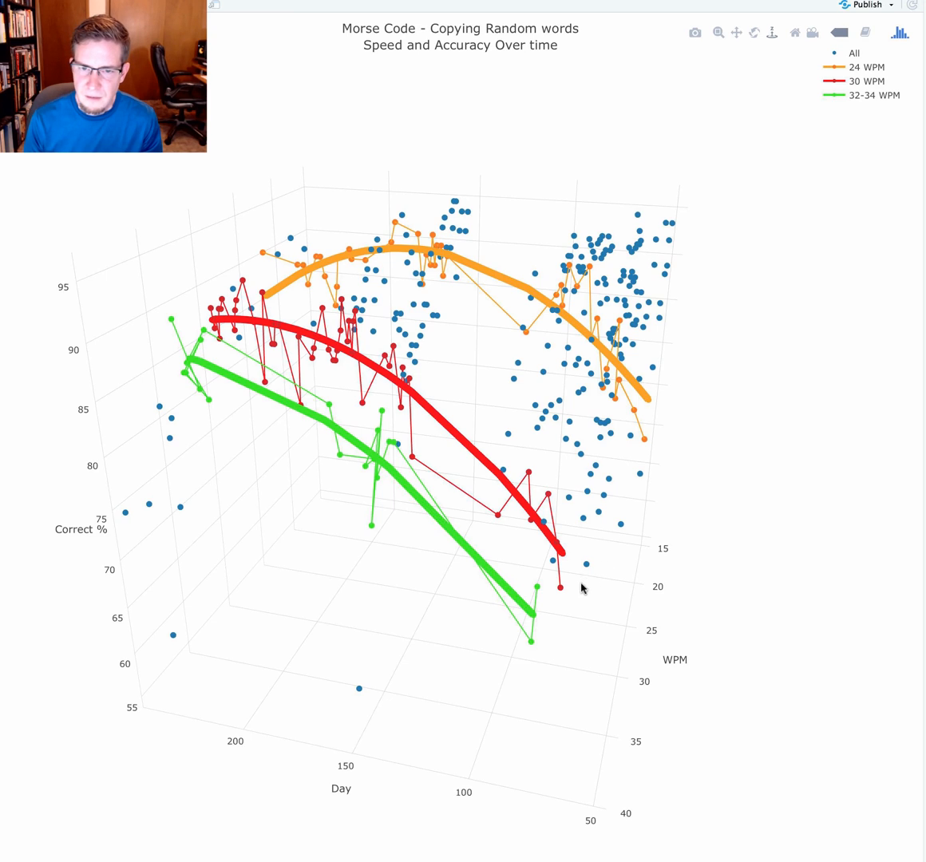
mouse_move(680, 697)
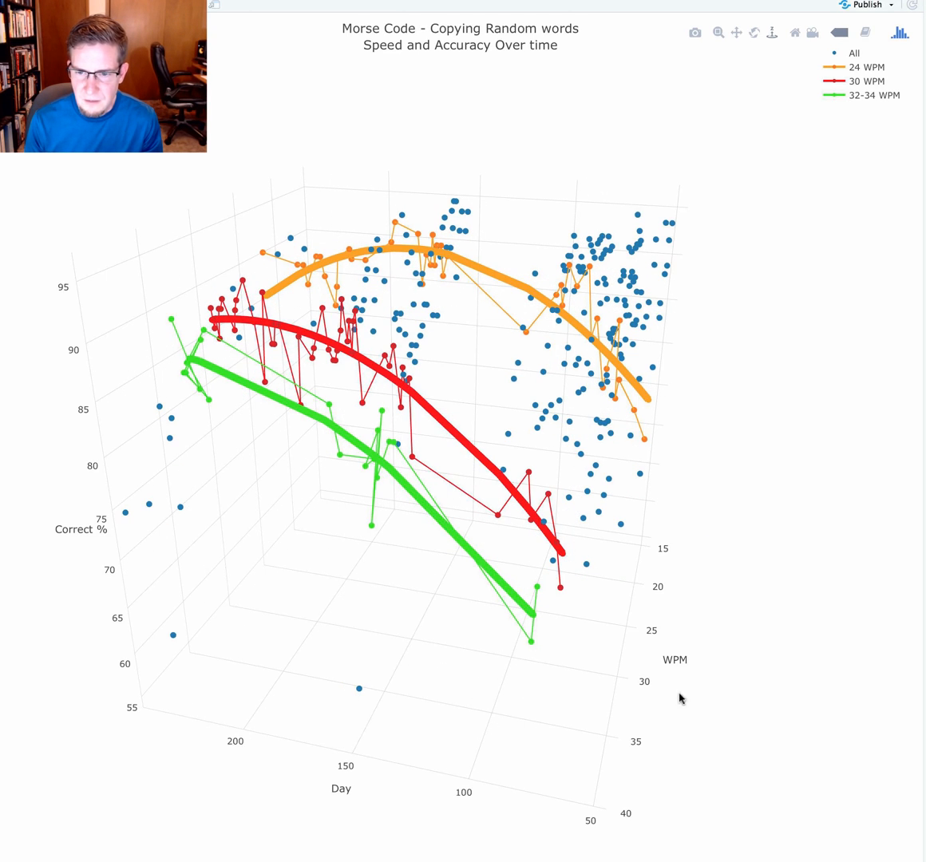
left_click_drag(680, 697, 543, 750)
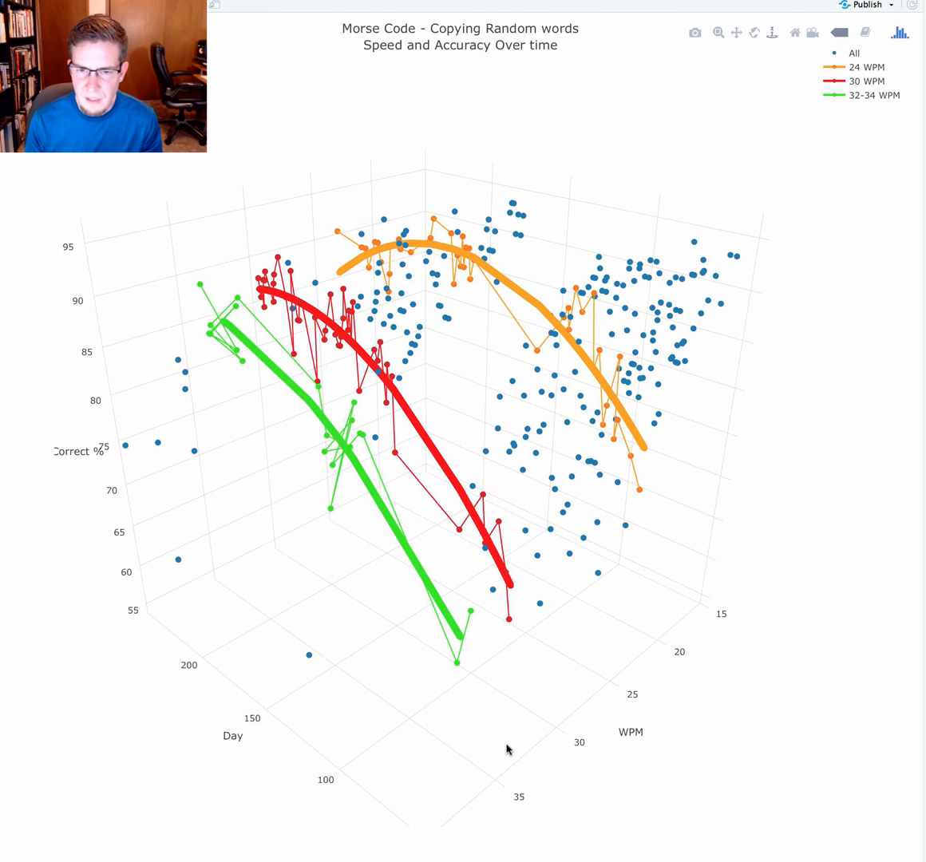
mouse_move(470, 699)
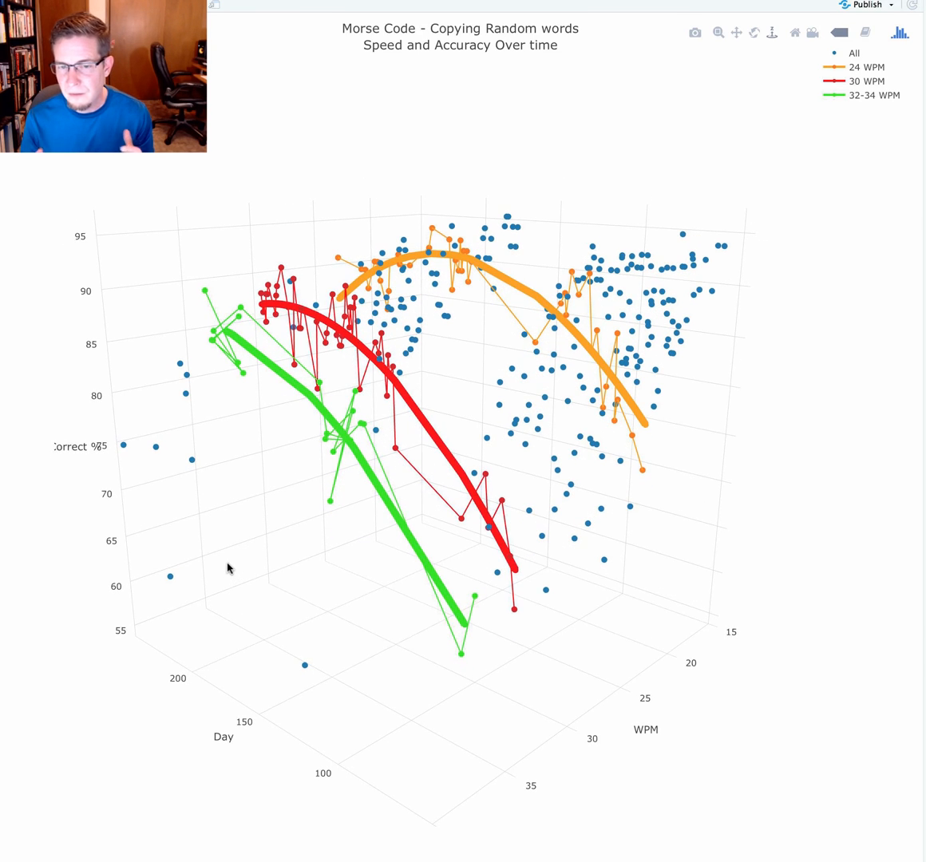
mouse_move(319, 585)
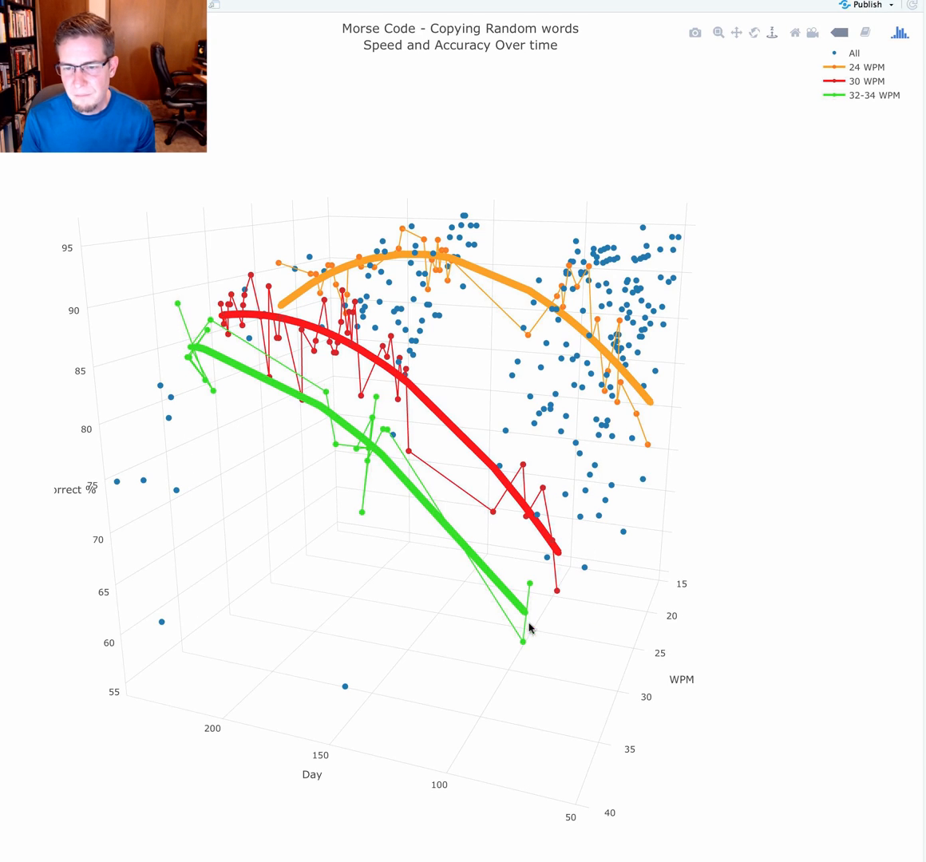
Step: Turn the scatter to another perspective comparing how accuracy falls along each speed curve
left_click_drag(528, 629, 521, 686)
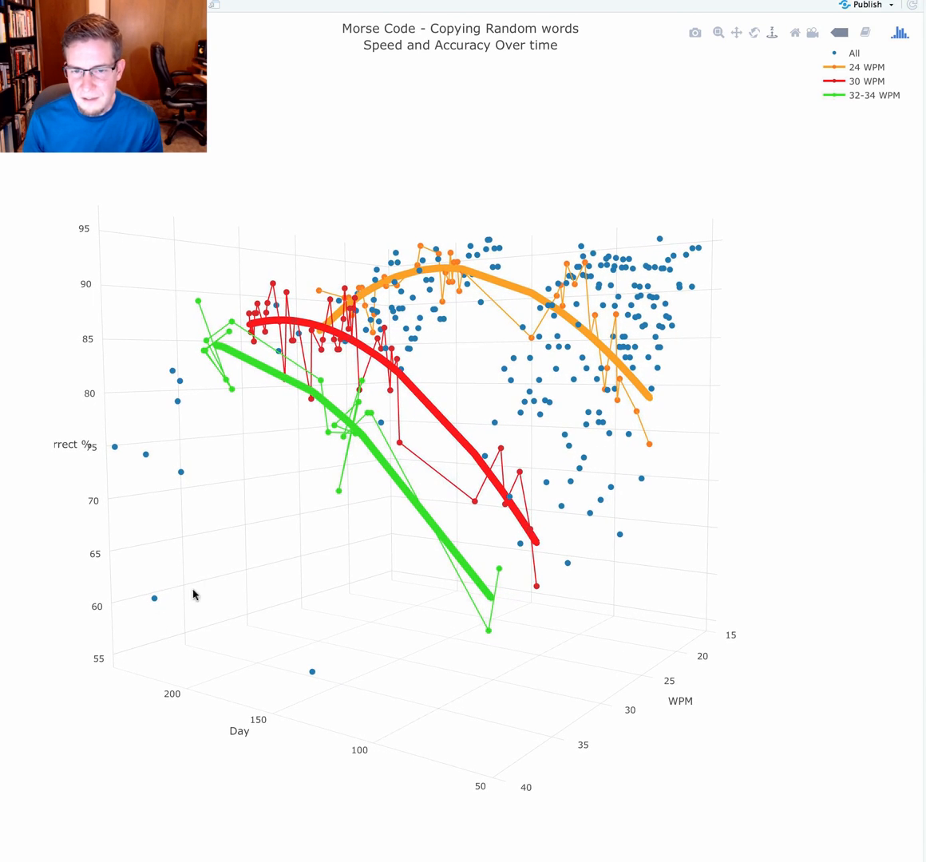
left_click_drag(191, 594, 271, 562)
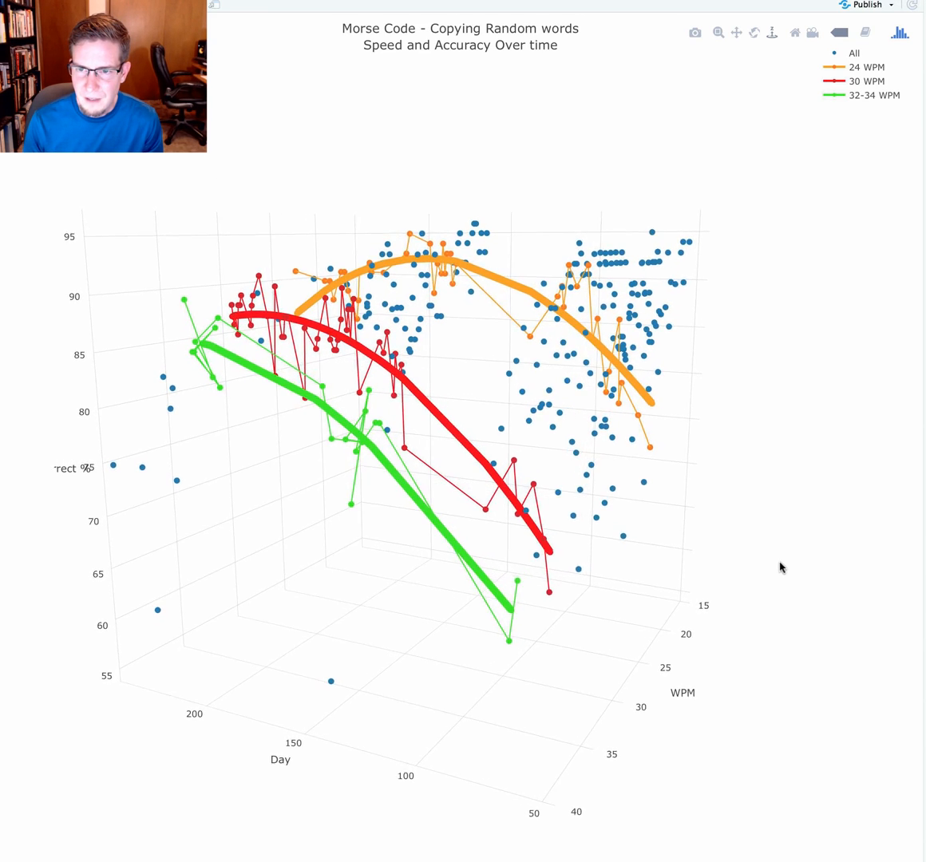
Step: Orbit the 3D Morse scatter toward the Day axis to view the curves from another side
left_click_drag(781, 566, 348, 629)
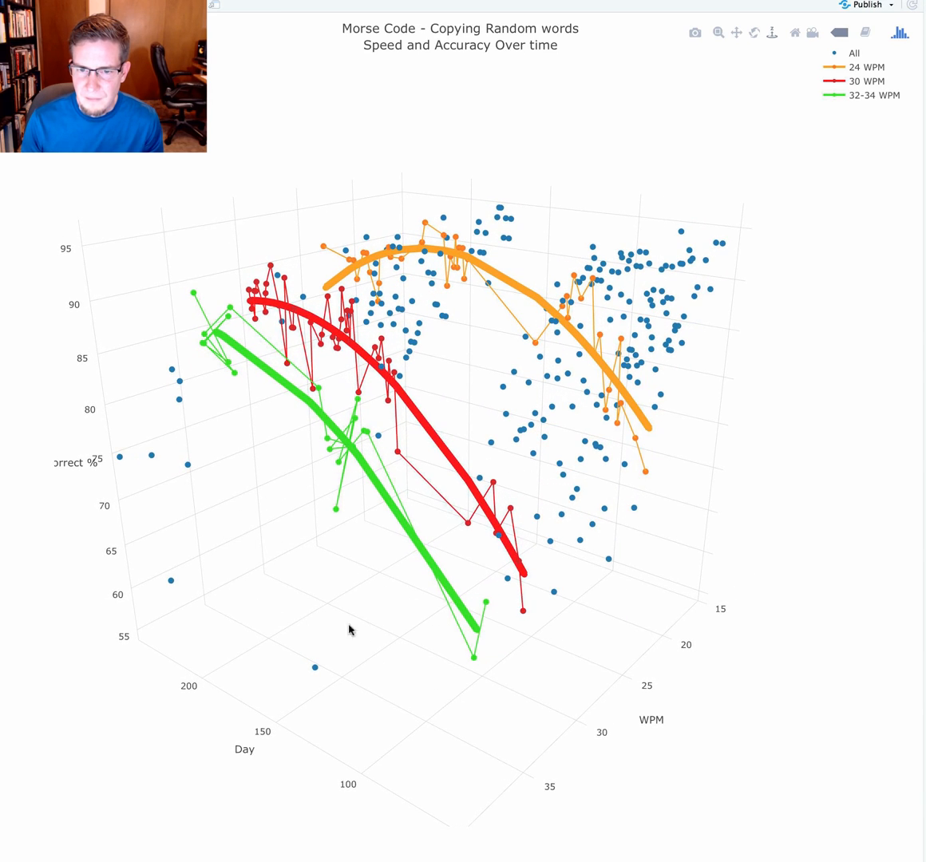
mouse_move(103, 657)
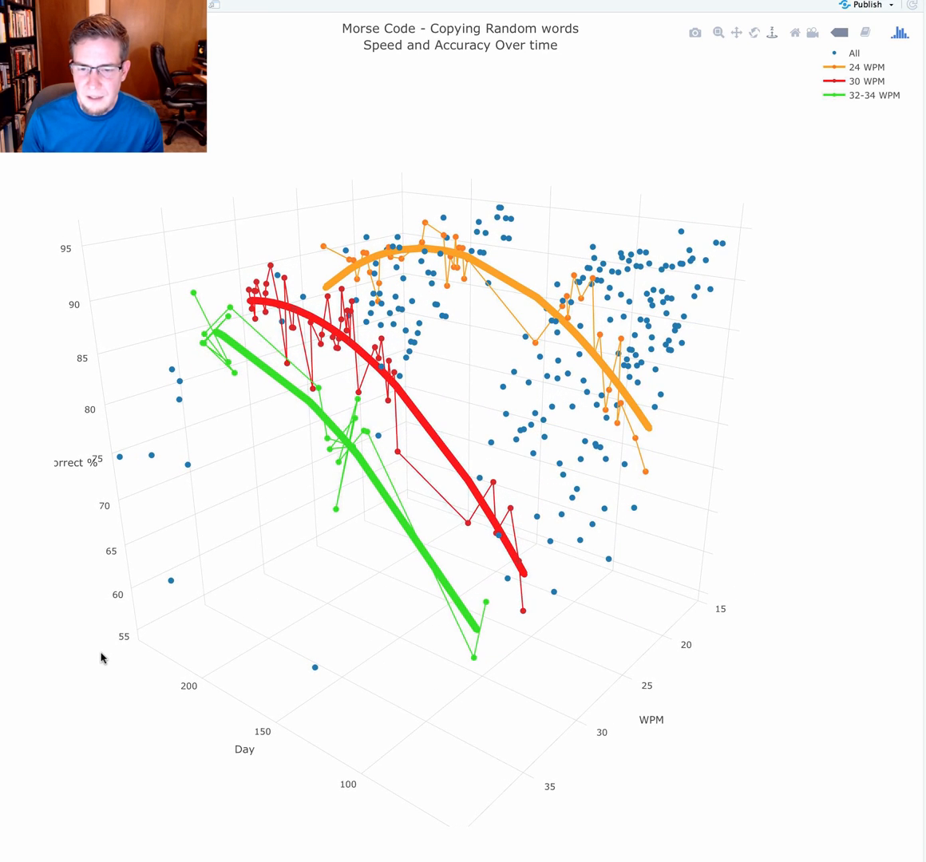
mouse_move(93, 654)
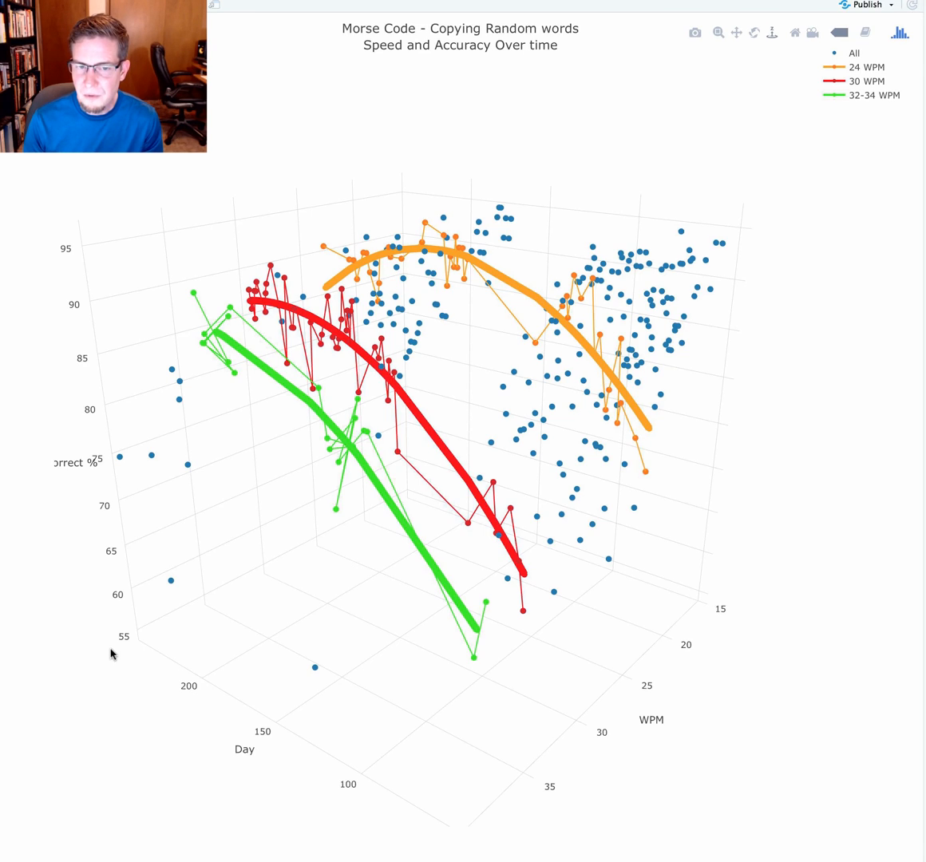
mouse_move(129, 630)
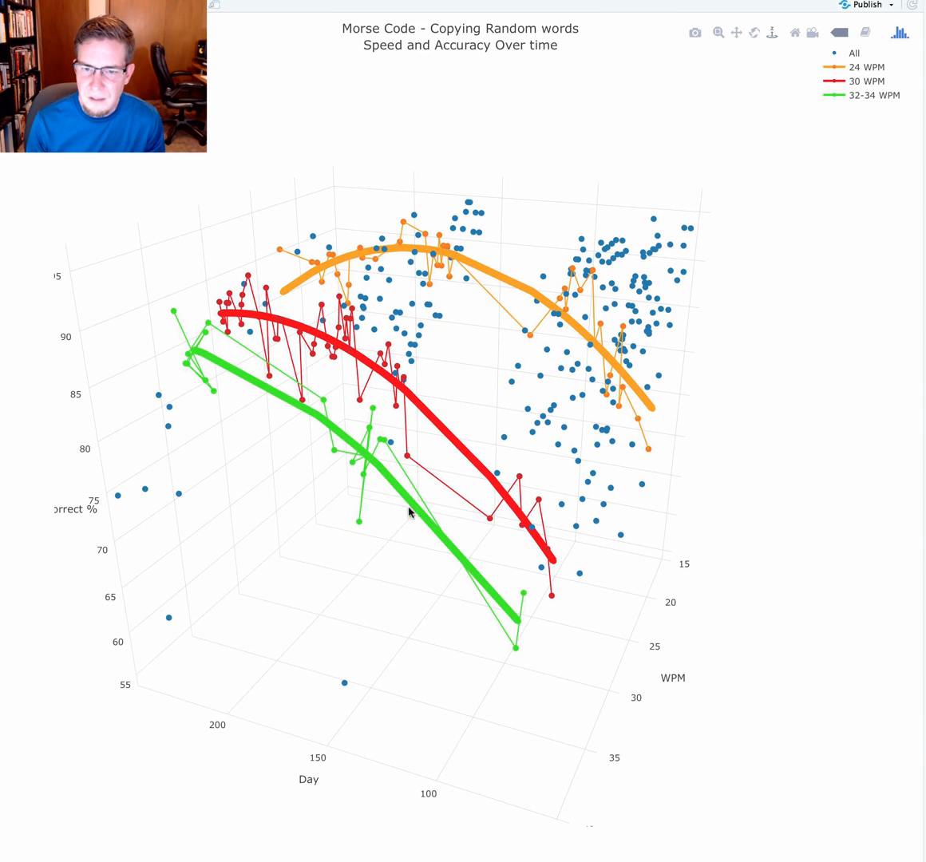
mouse_move(396, 603)
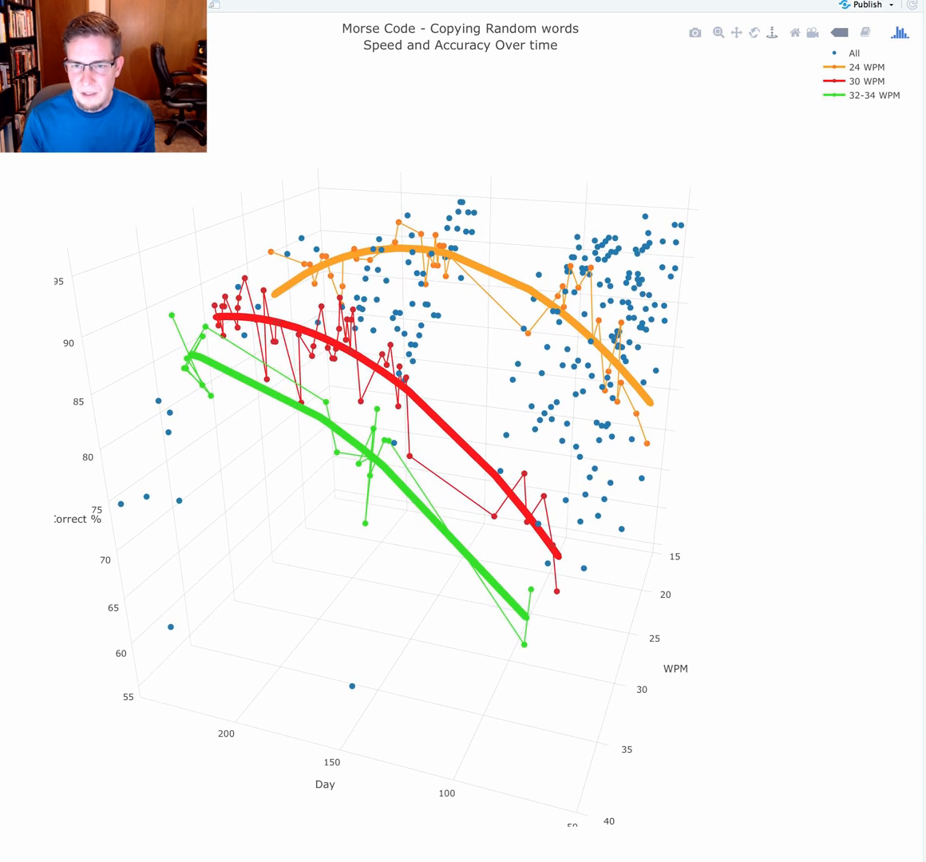
mouse_move(653, 345)
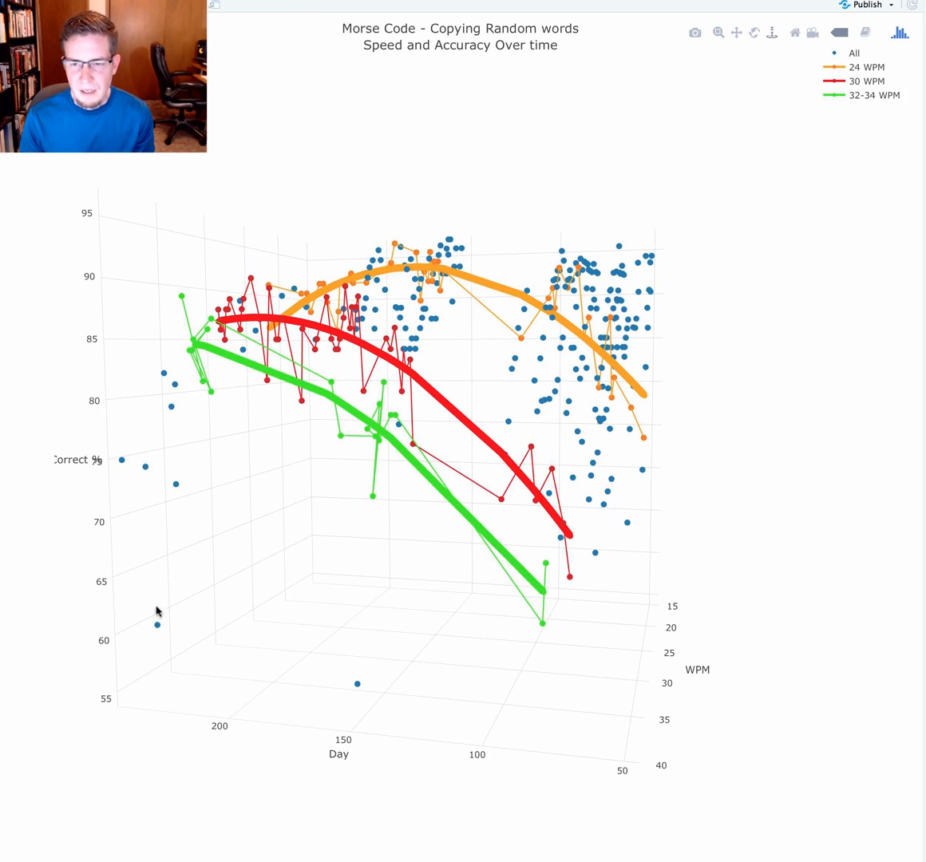
mouse_move(294, 628)
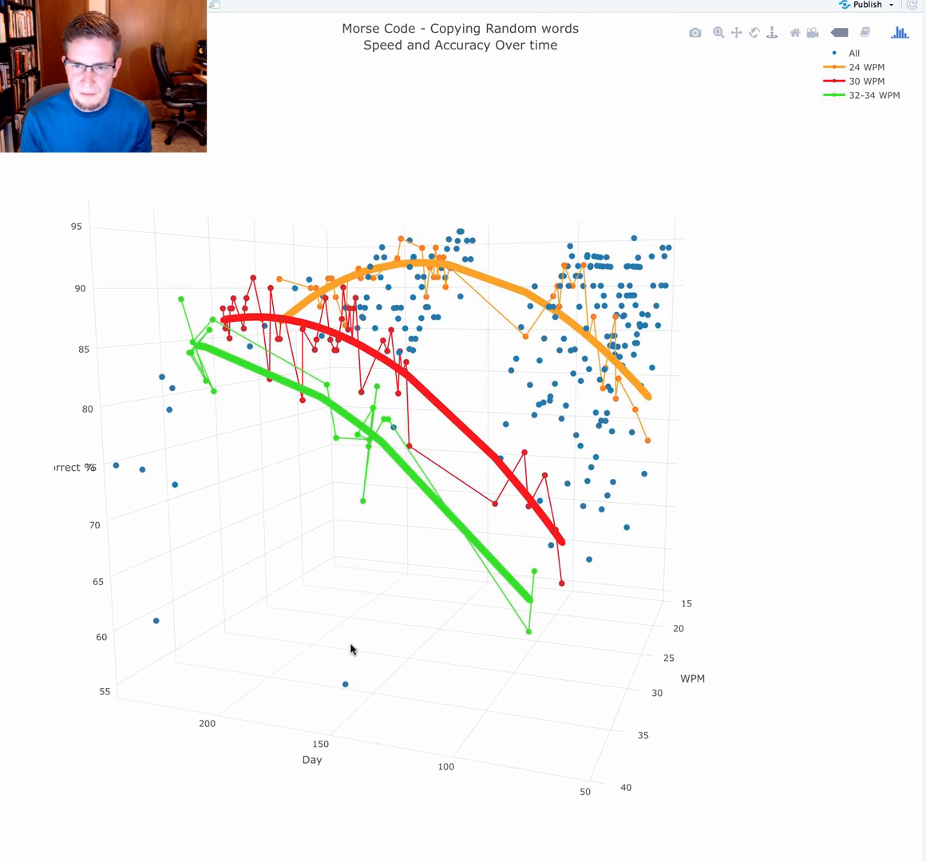
Step: Swing the 3D scatter to a steeper angle on the red, green and orange regression curves
left_click_drag(351, 647, 256, 642)
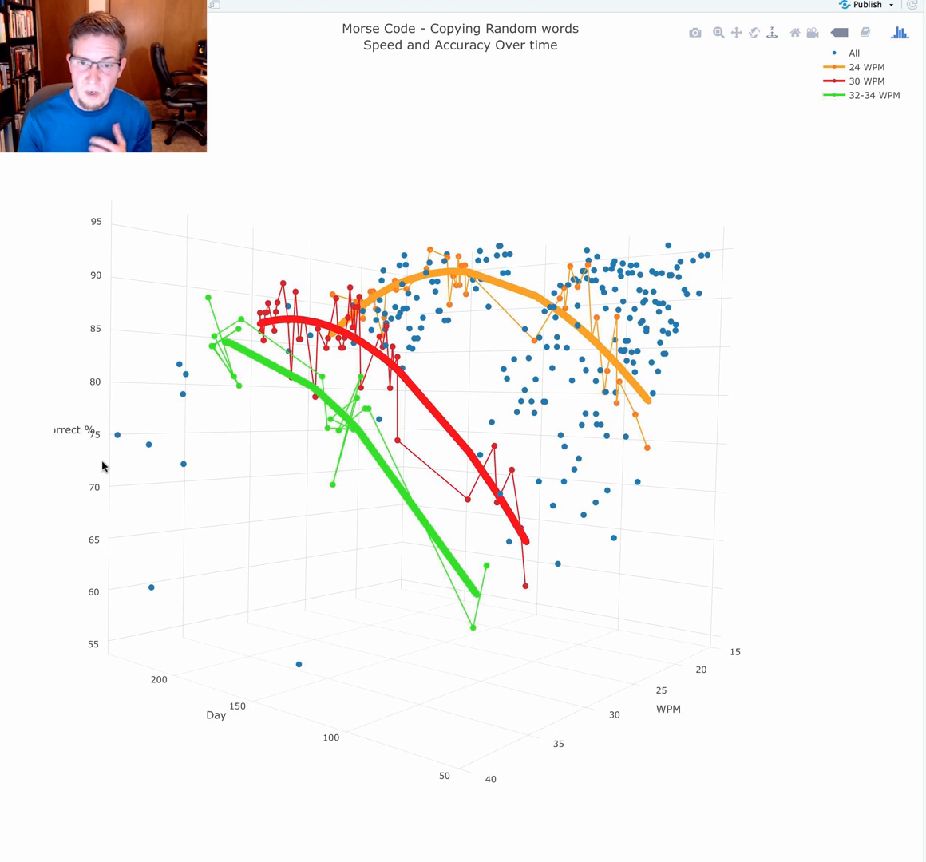
mouse_move(103, 342)
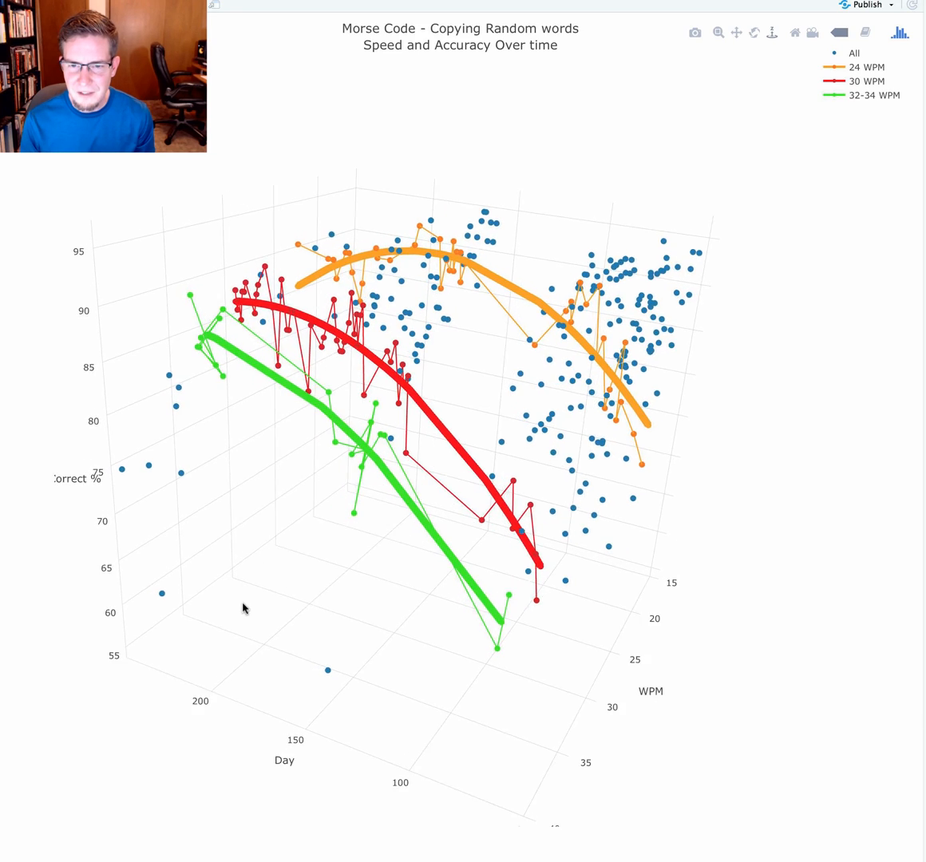
Step: Orbit to a lower frontal view and inspect the point at Day 240, WPM 26, 86% accuracy
left_click_drag(243, 609, 592, 682)
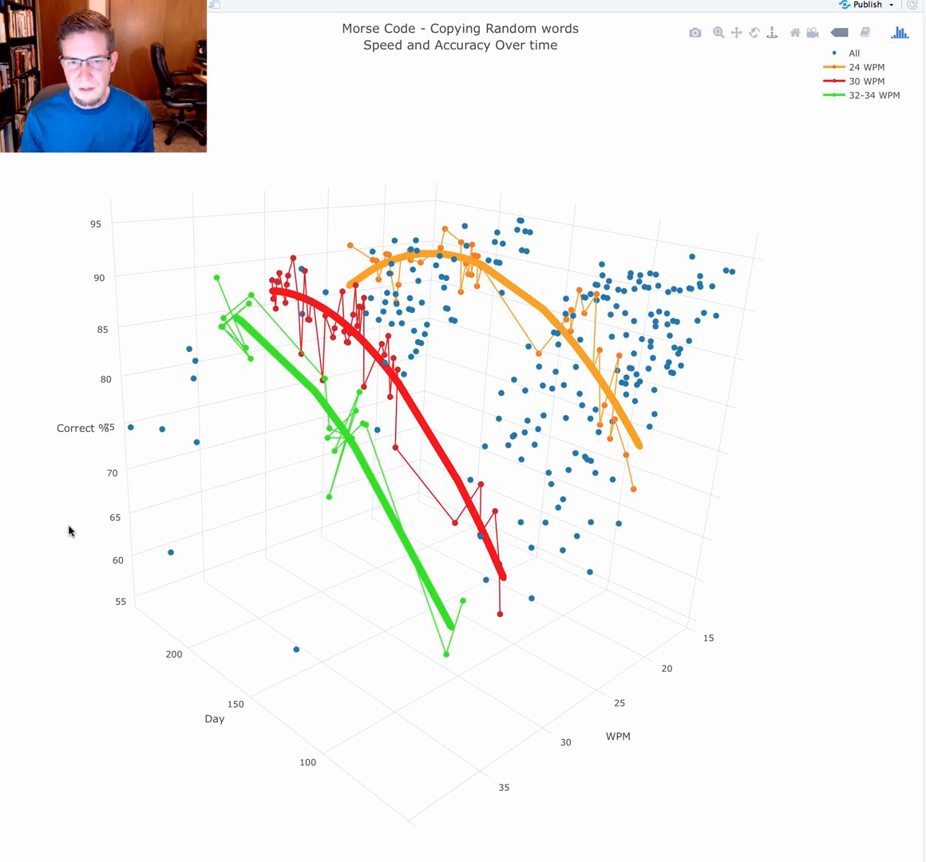
mouse_move(235, 603)
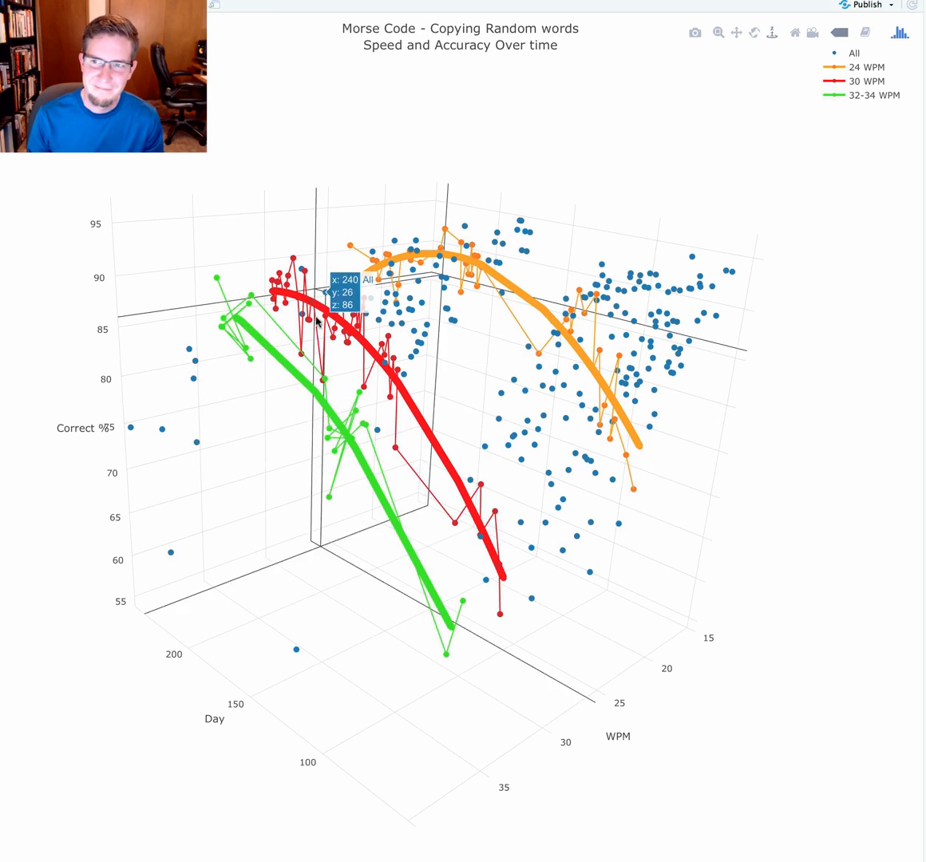
mouse_move(437, 104)
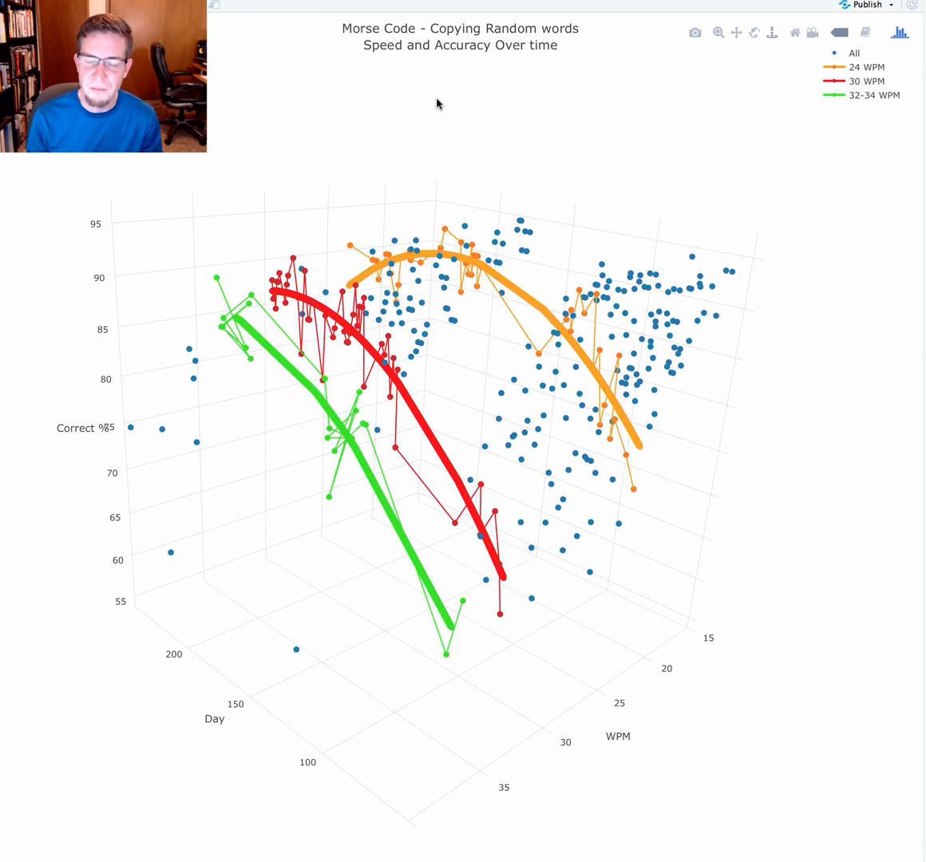
mouse_move(460, 111)
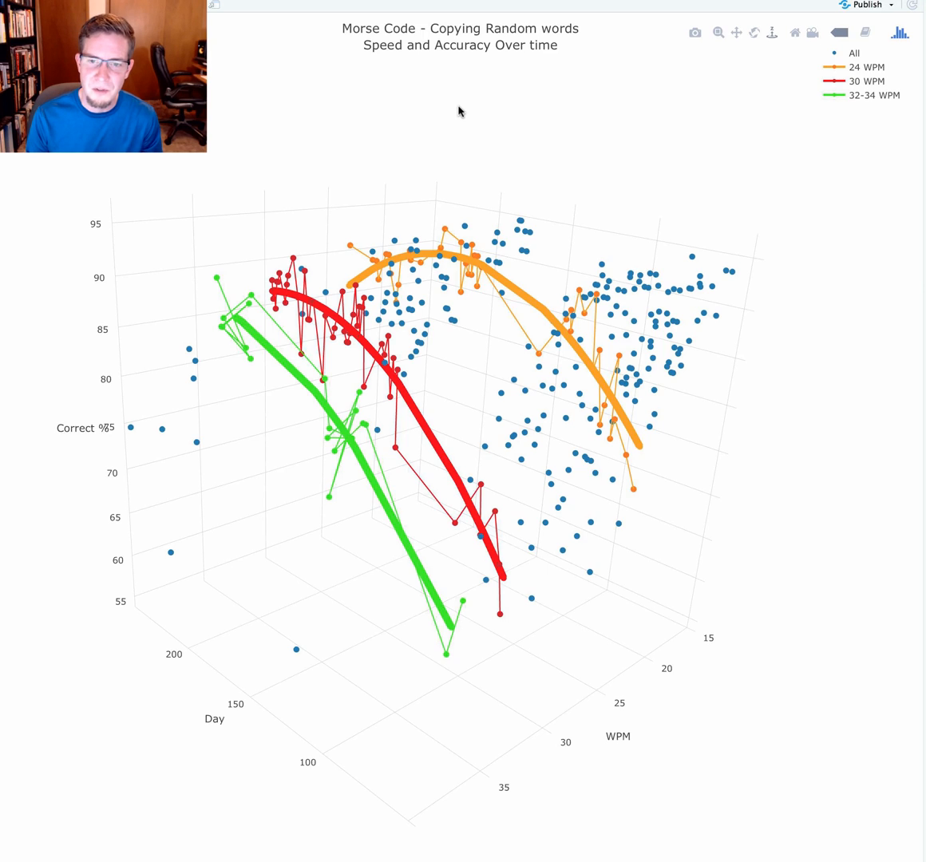
mouse_move(163, 289)
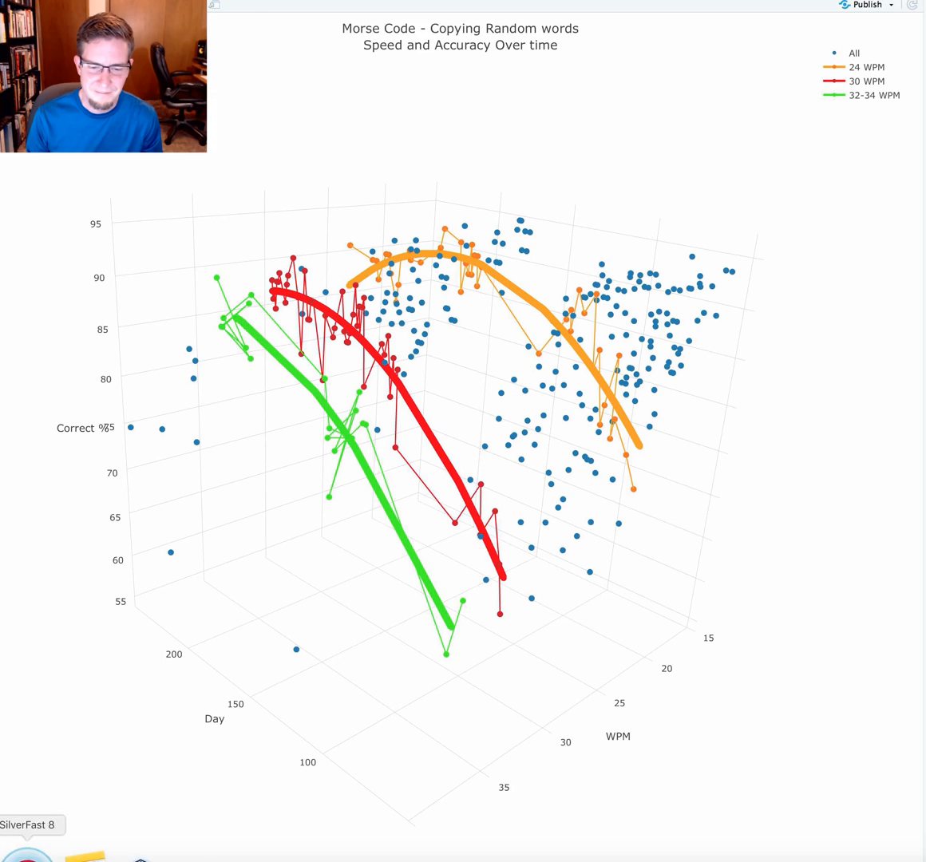
left_click(150, 855)
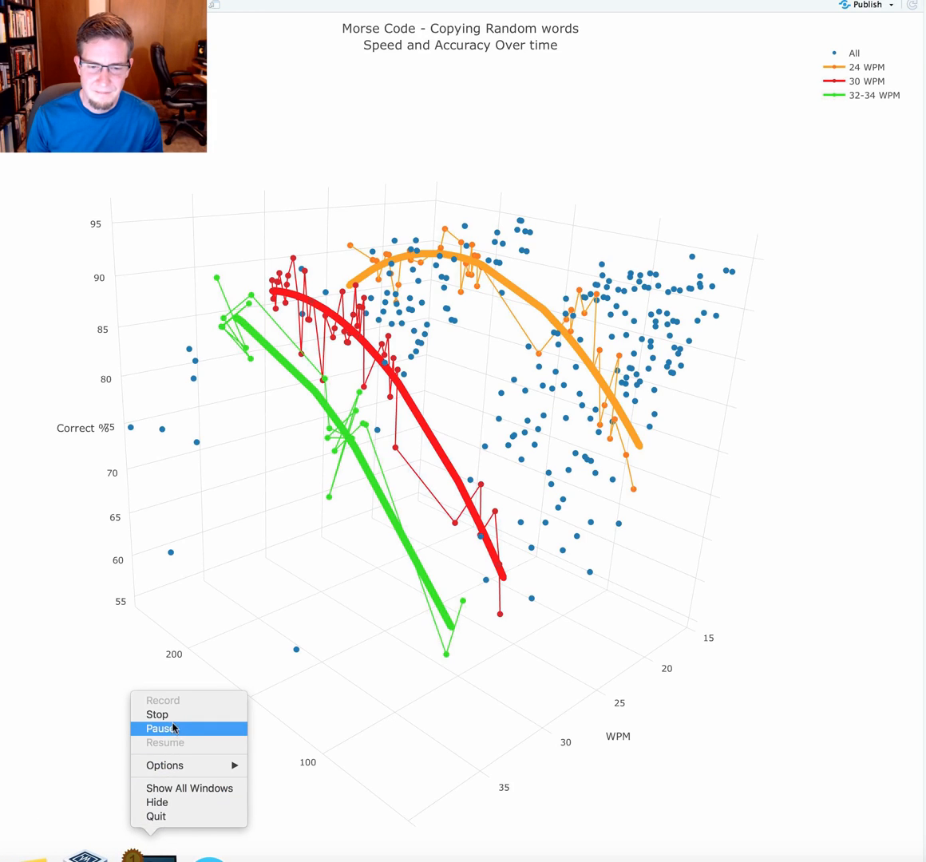